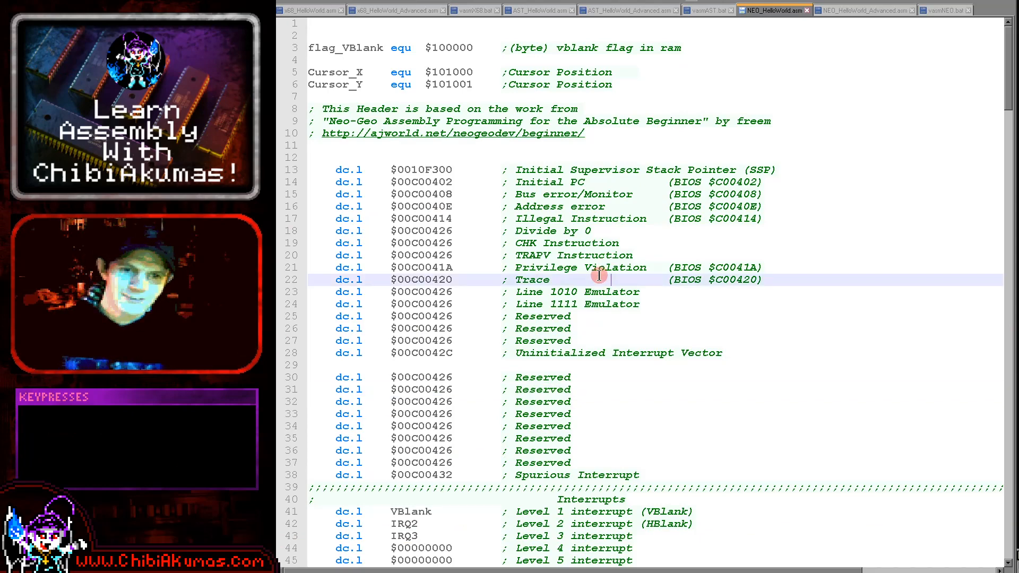
Build with F6 and view Hello World on a blue screen in MAME's Neo-Geo window
key("F6")
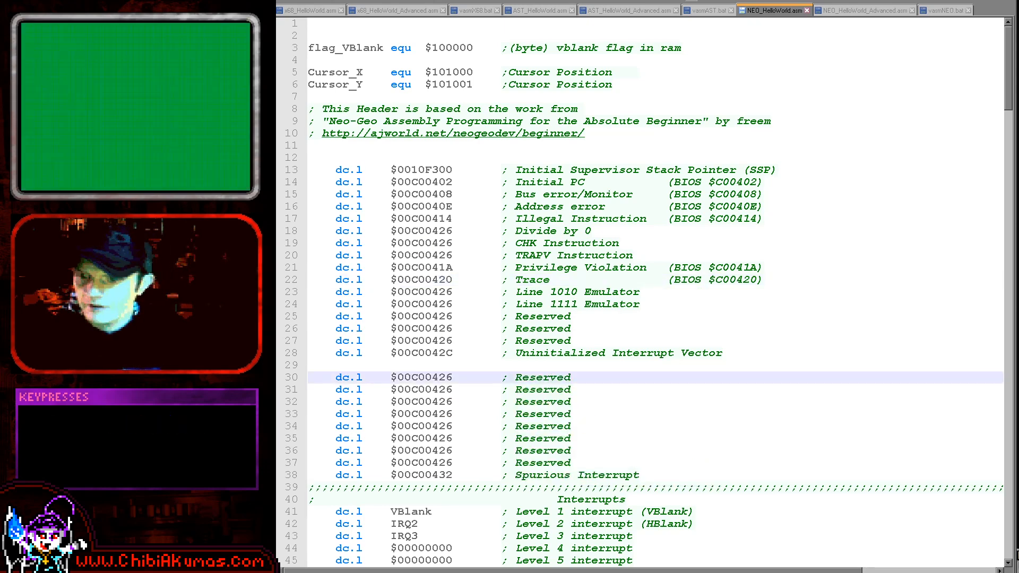
left_click(683, 141)
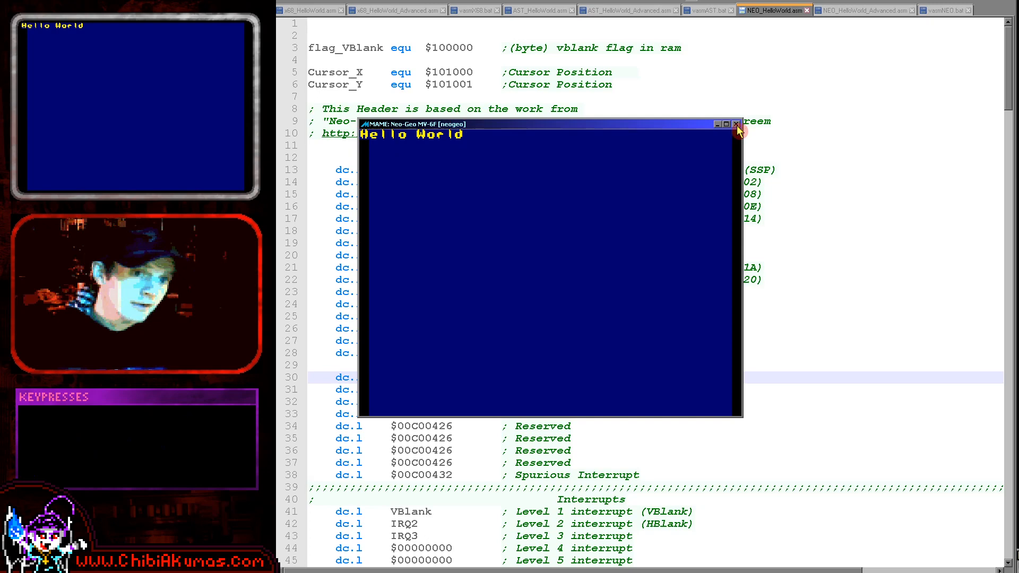
Close the MAME emulator and return to the NEO_HelloWorld.asm source
left_click(736, 123)
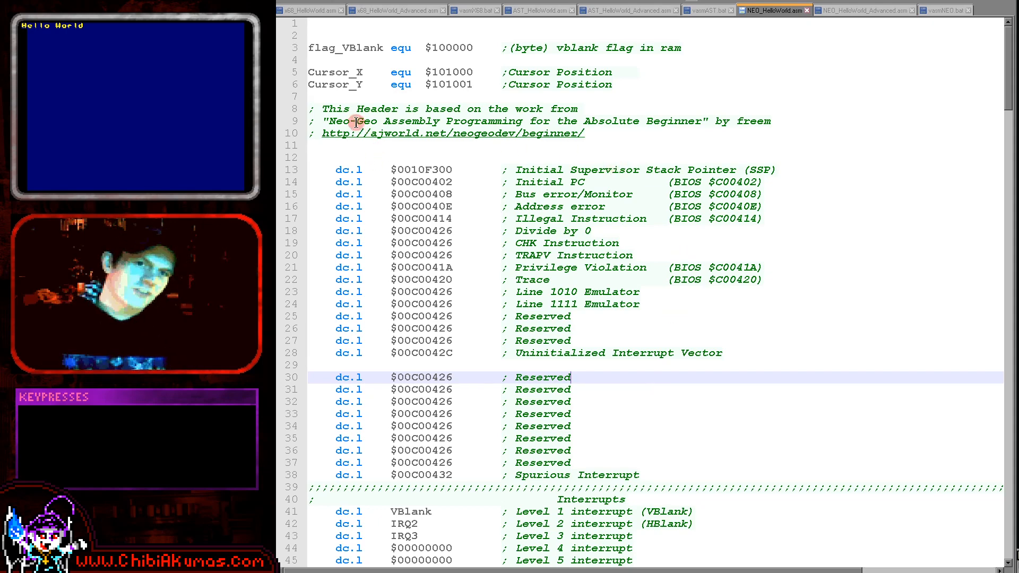
mouse_move(714, 111)
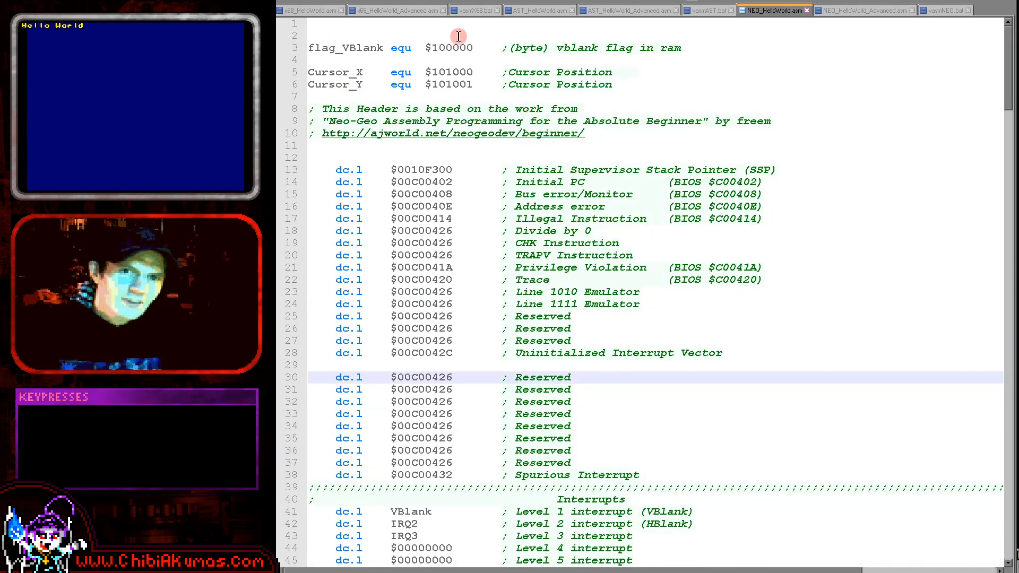
left_click(347, 47)
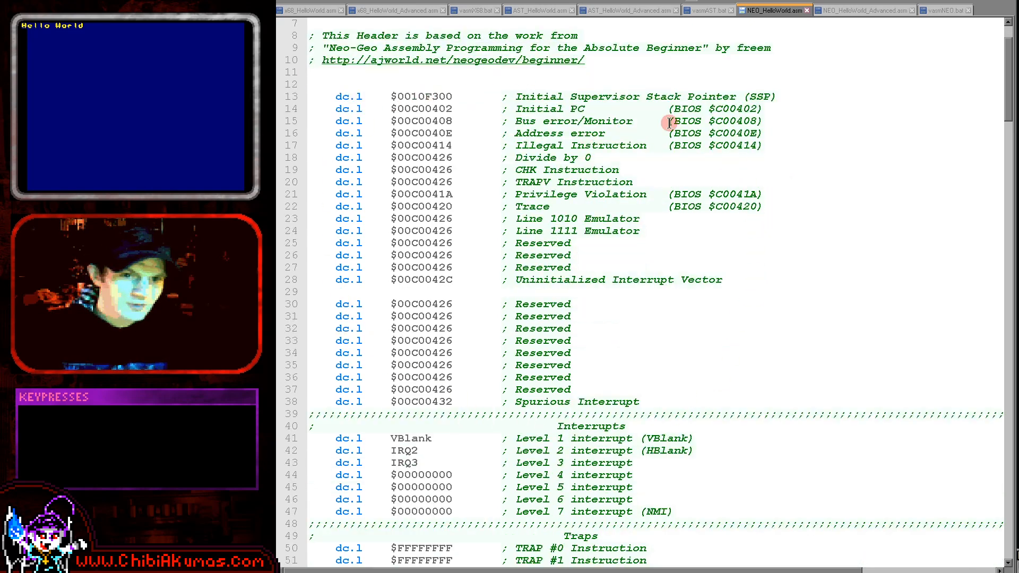
Scroll past the vector table, cart header and security code to the soft dip switches
scroll("down", 3)
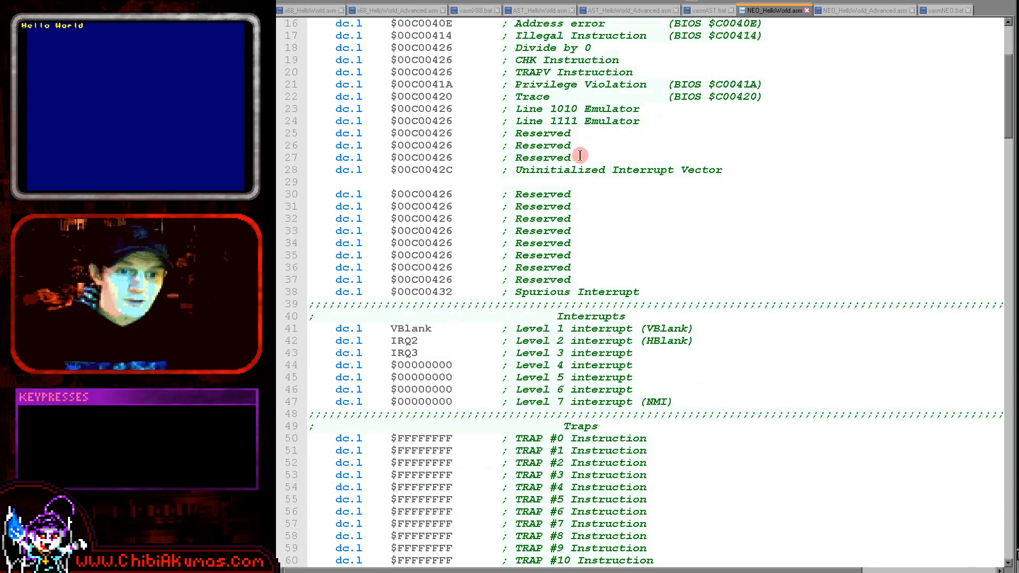
scroll("down", 3)
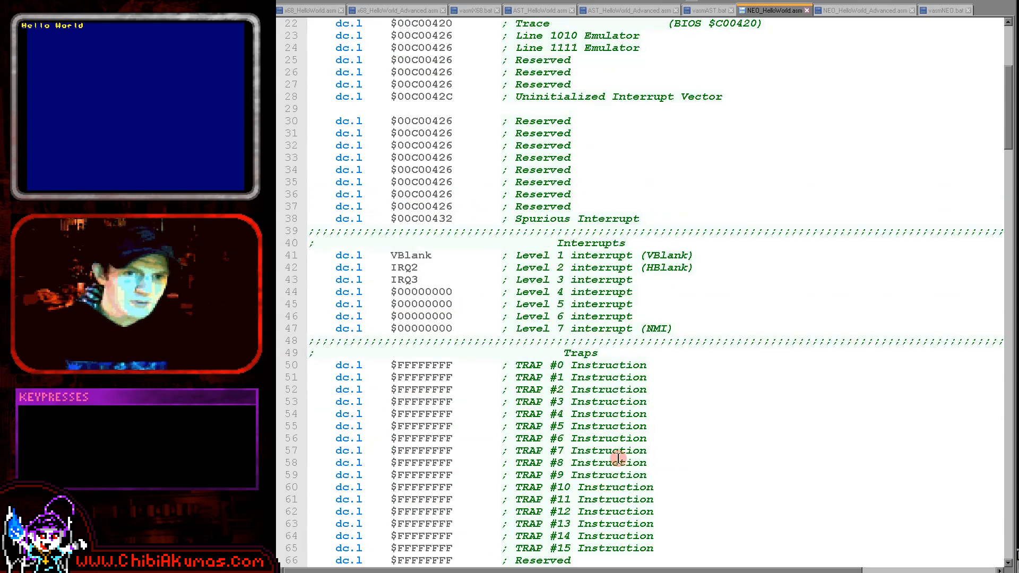
scroll("down", 3)
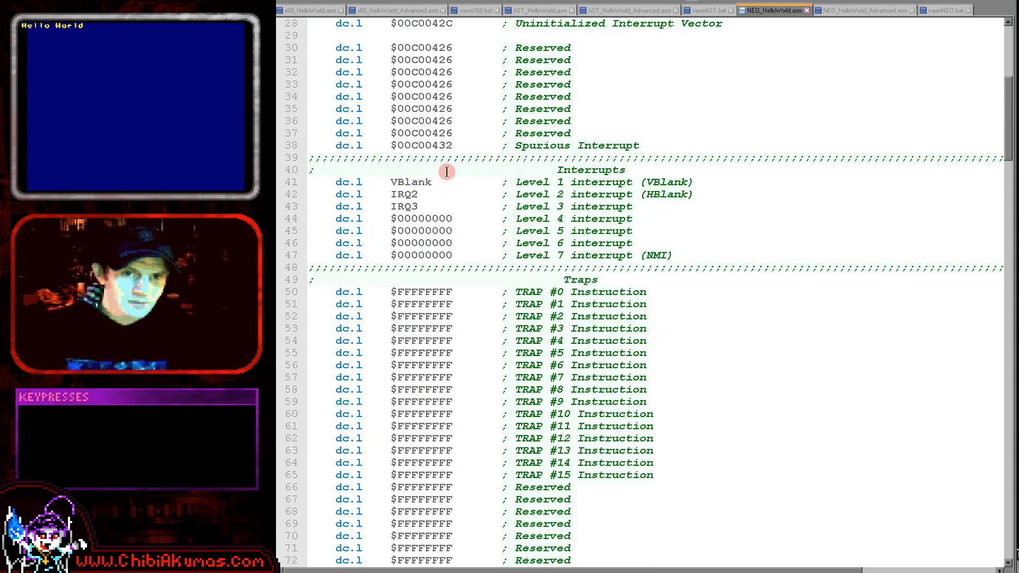
scroll("down", 3)
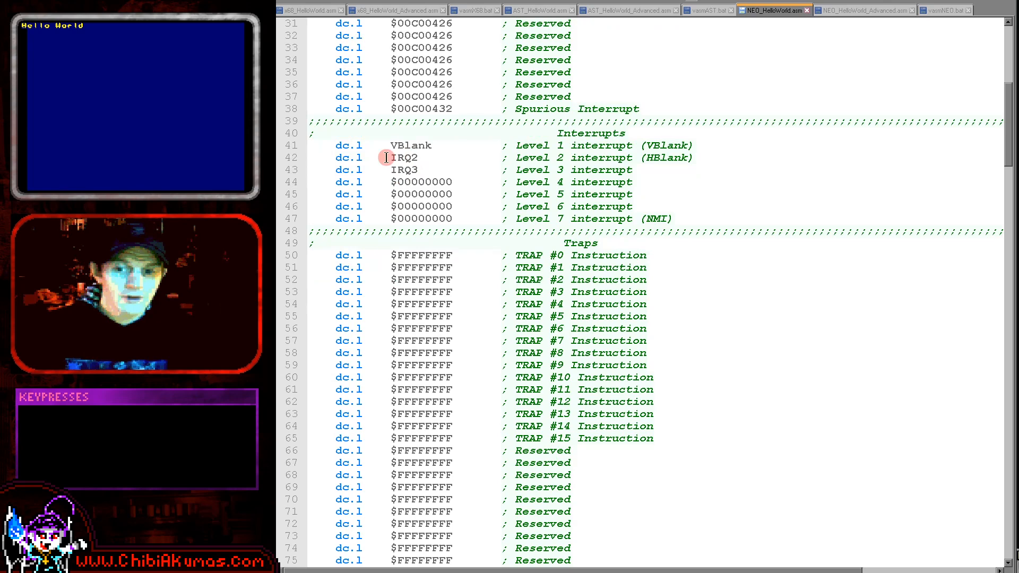
scroll("down", 3)
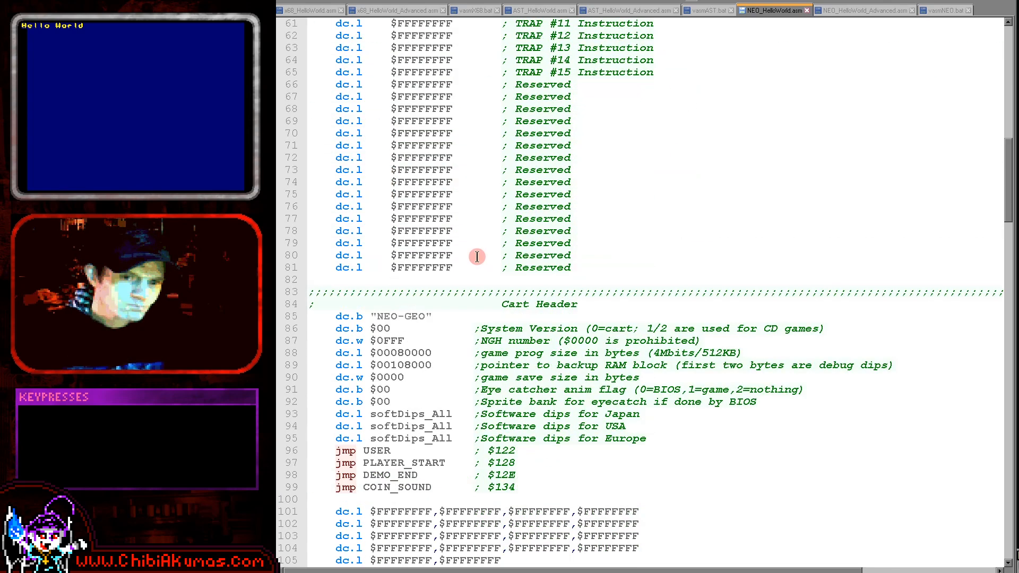
mouse_move(375, 432)
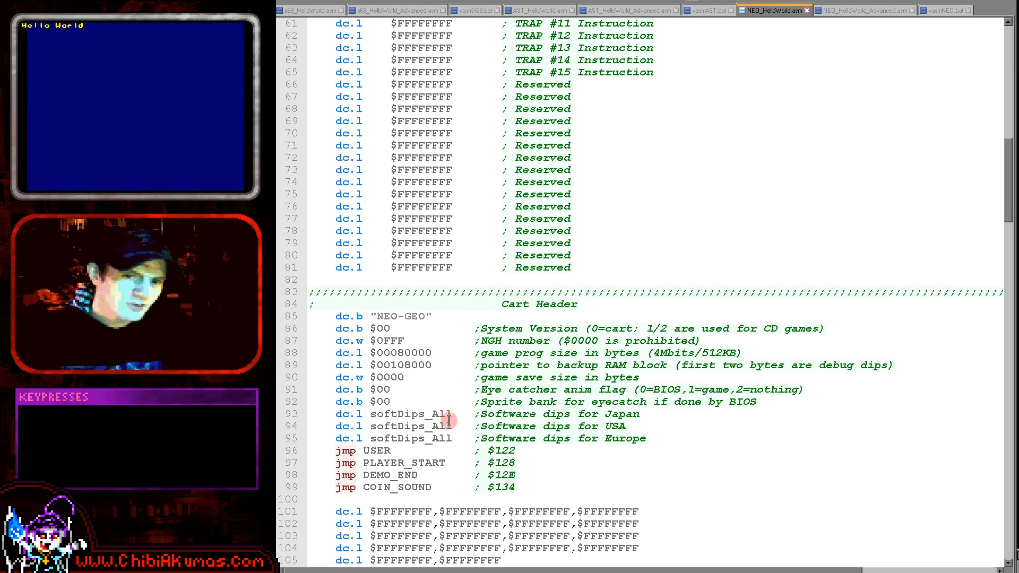
scroll("down", 3)
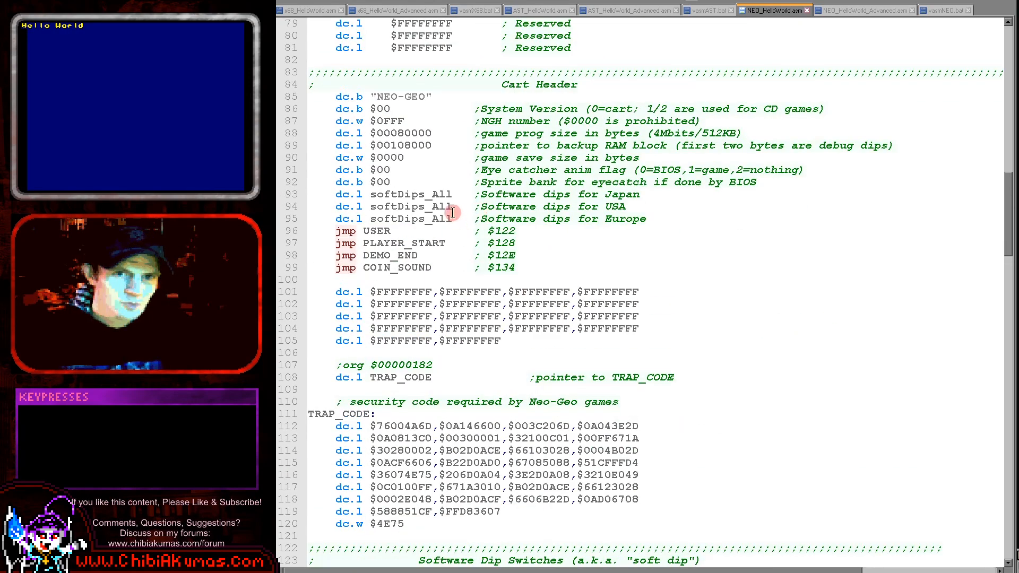
mouse_move(536, 138)
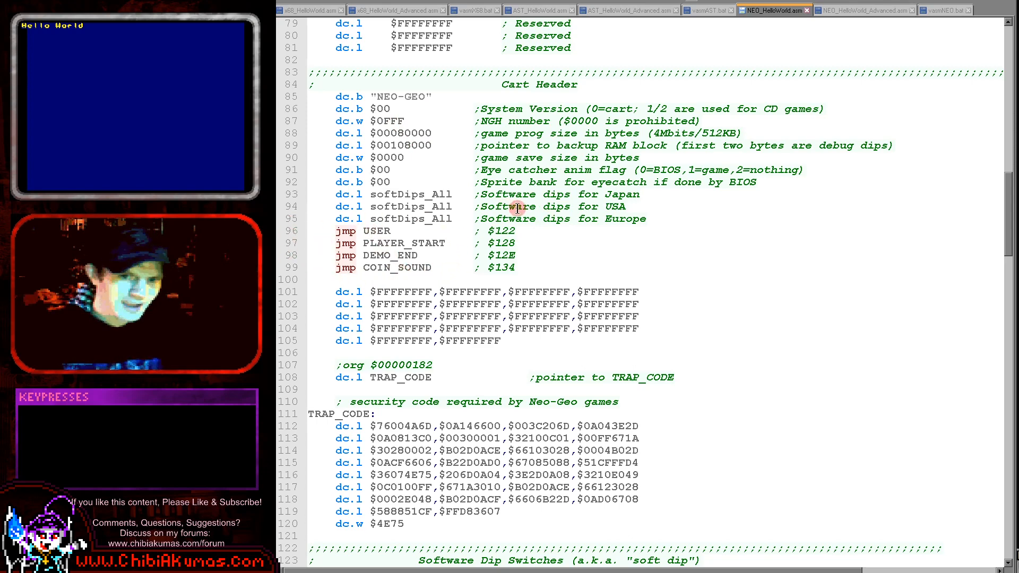
scroll("down", 3)
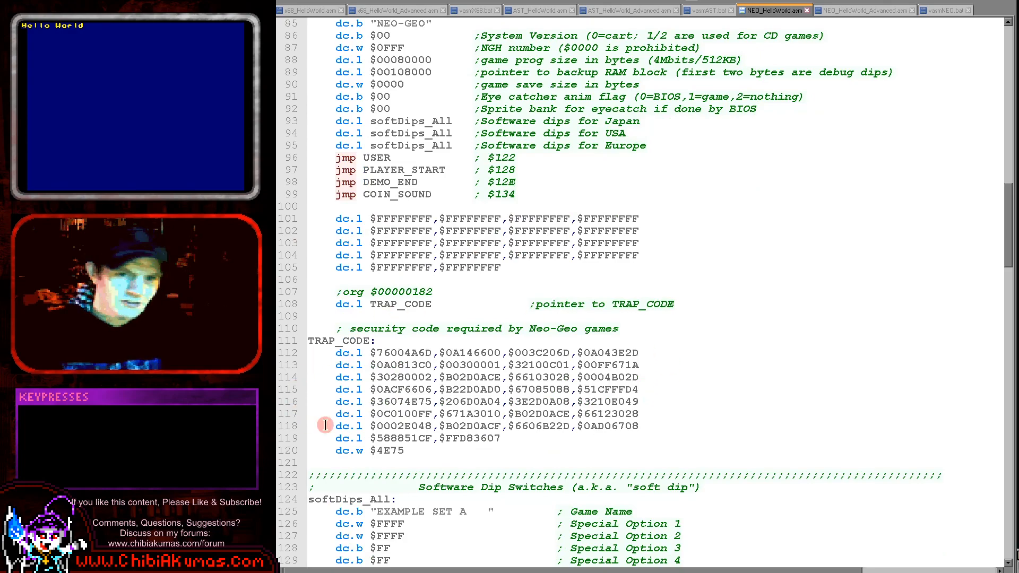
scroll("down", 3)
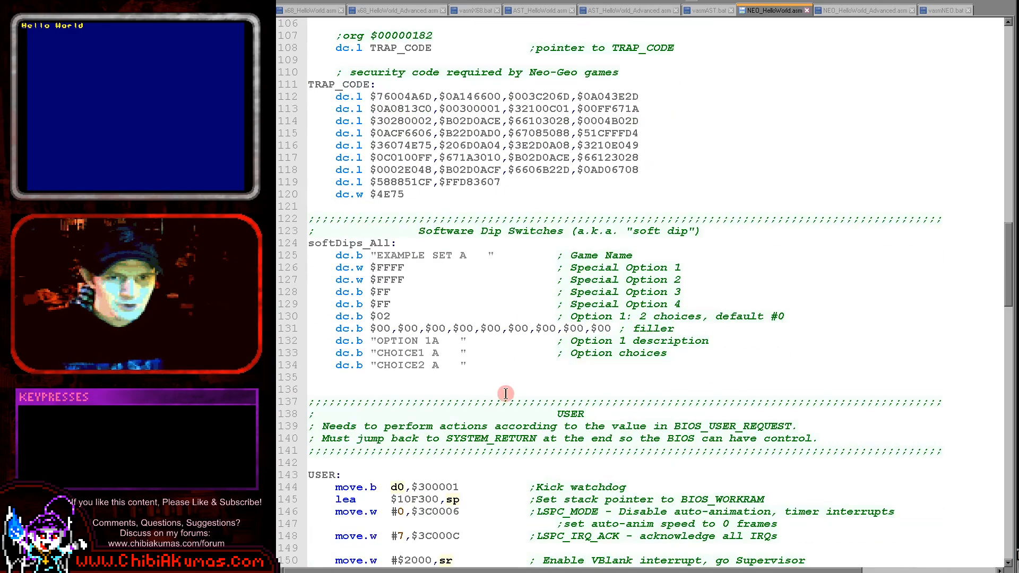
Scroll to the USER routine and mark its move.b d0,$300001 watchdog-kick line
scroll("down", 3)
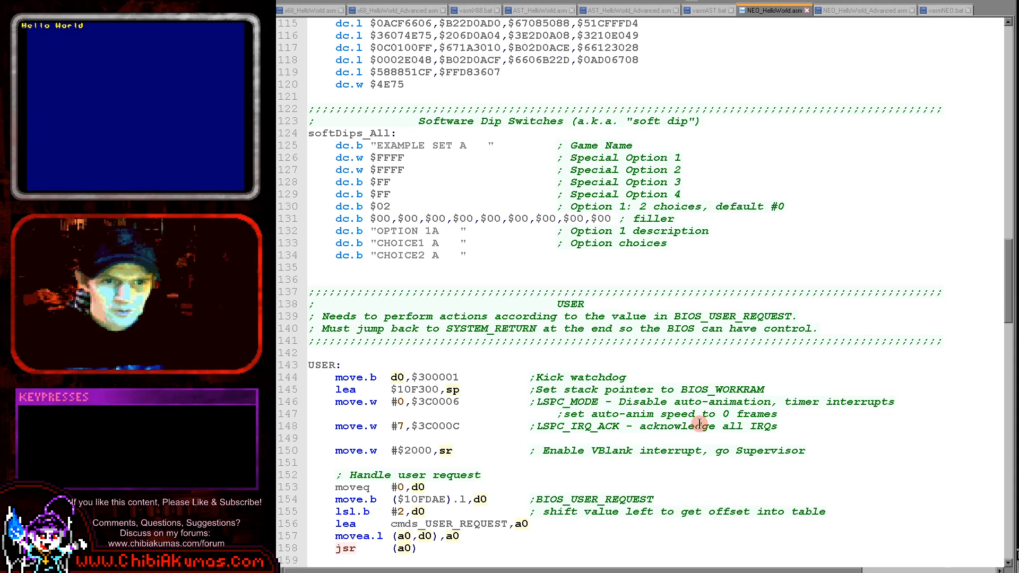
scroll("down", 3)
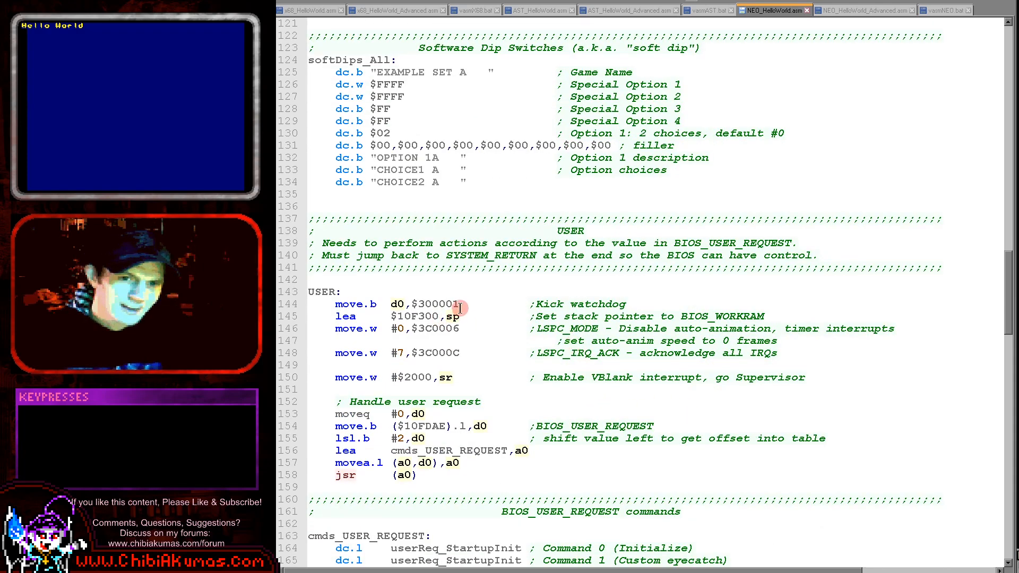
left_click(324, 292)
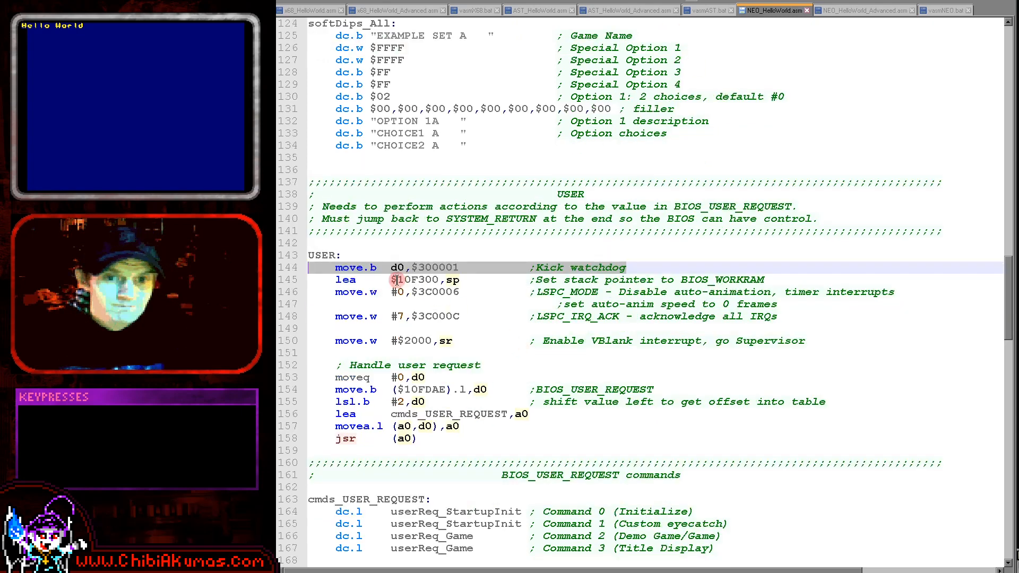
Scroll to the VBlank handler and highlight every use of flag_VBlank
scroll("down", 3)
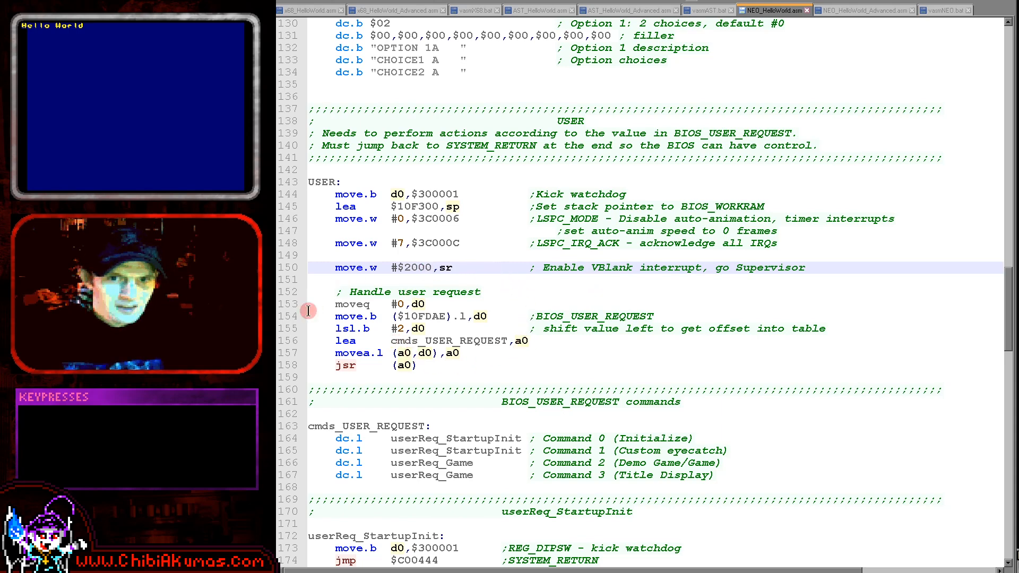
mouse_move(453, 366)
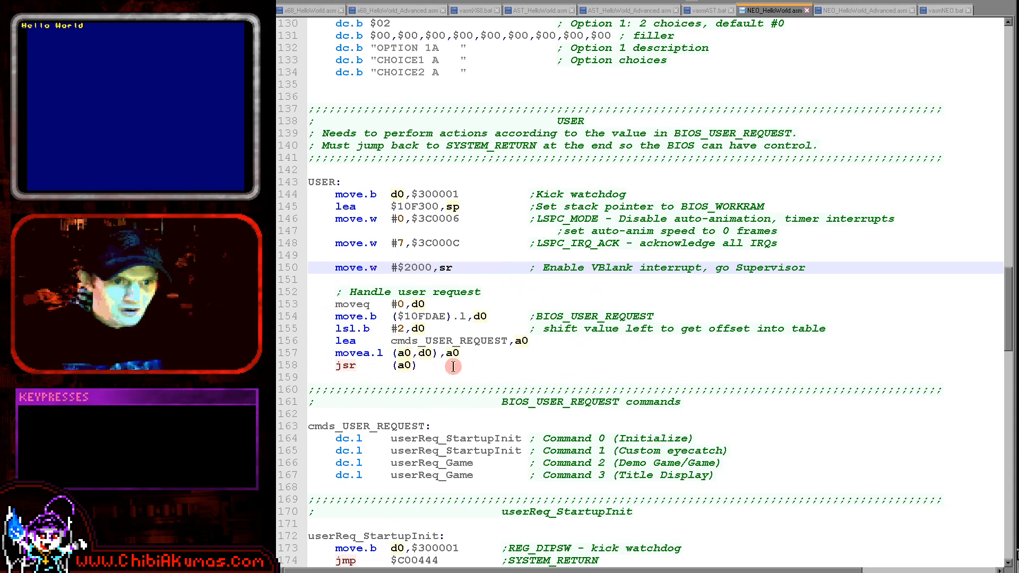
scroll("down", 3)
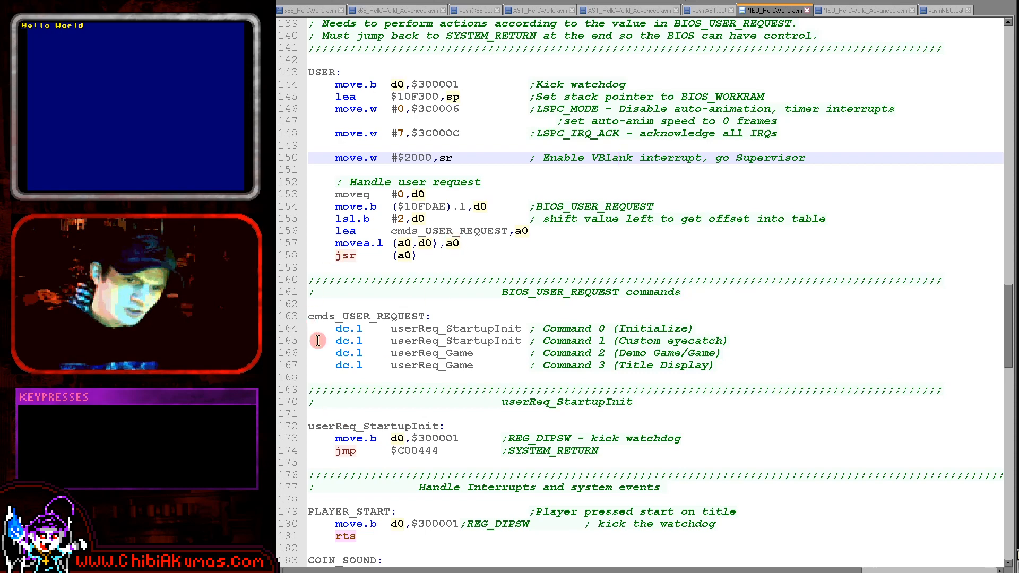
scroll("down", 3)
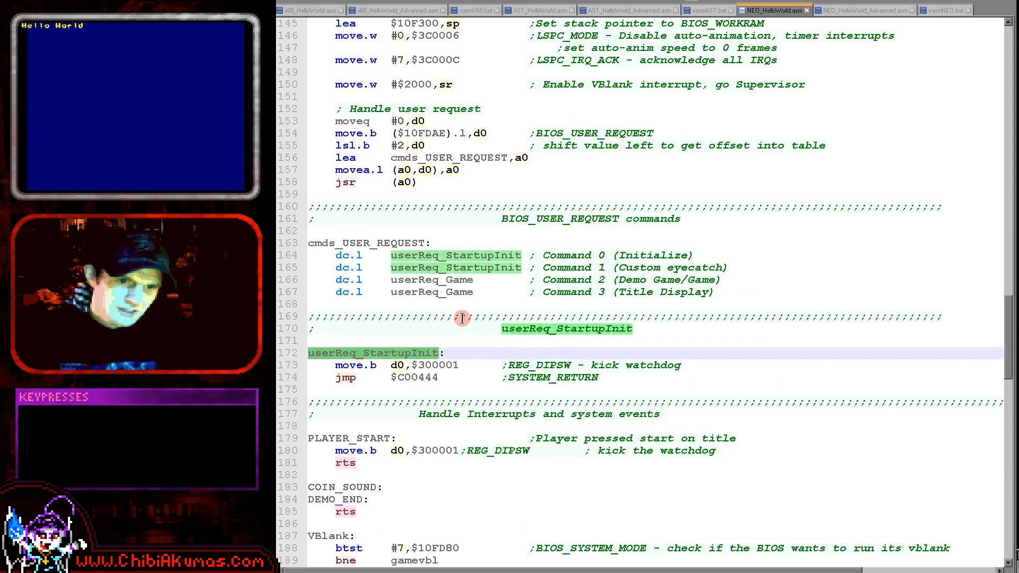
scroll("down", 3)
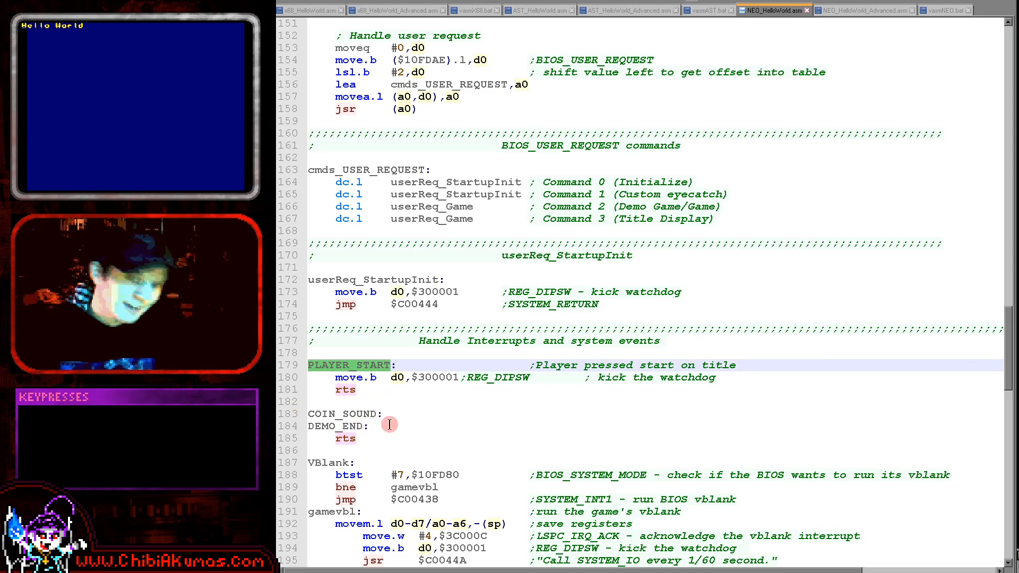
scroll("down", 3)
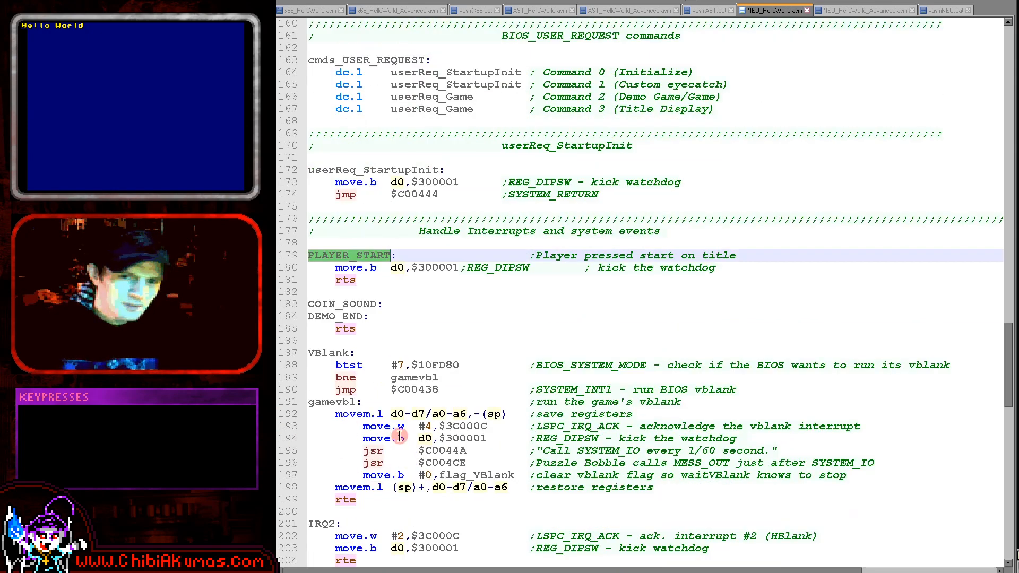
scroll("down", 3)
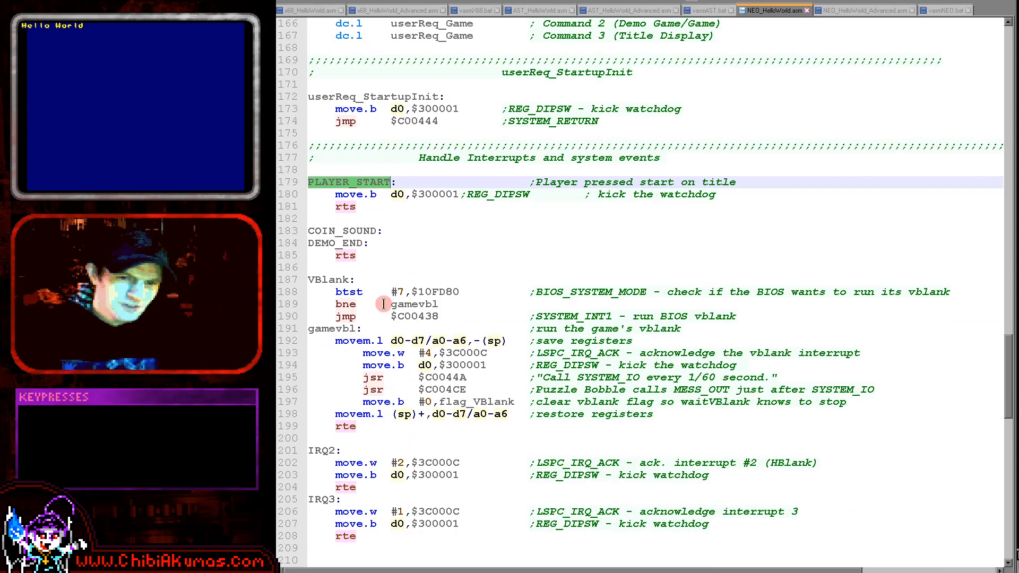
scroll("down", 3)
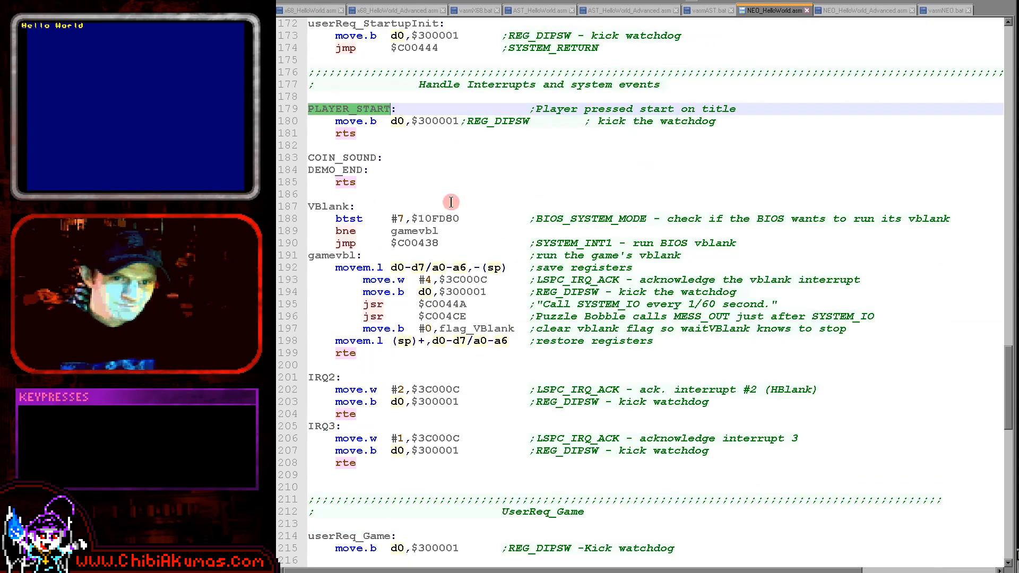
mouse_move(507, 219)
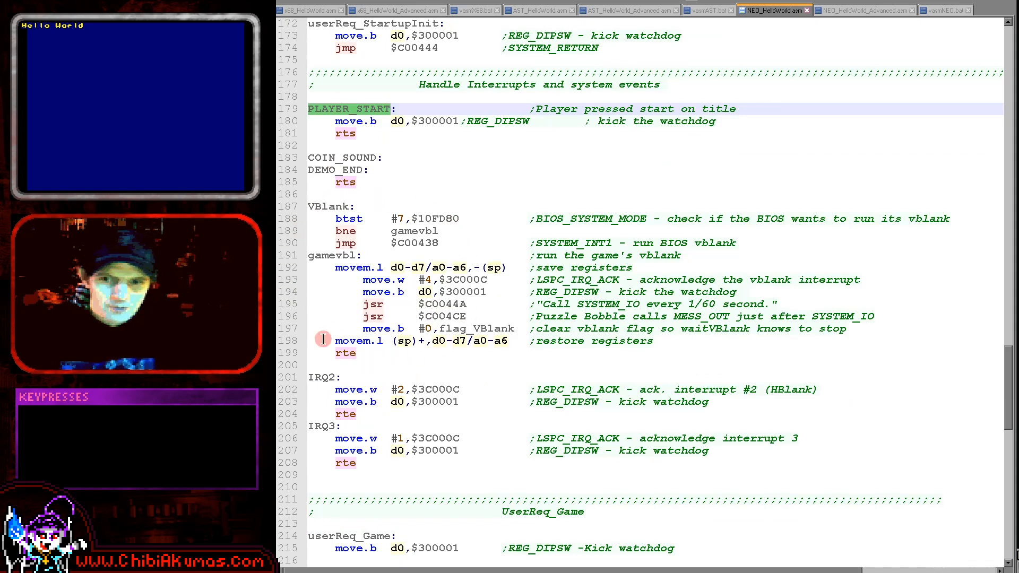
double_click(474, 329)
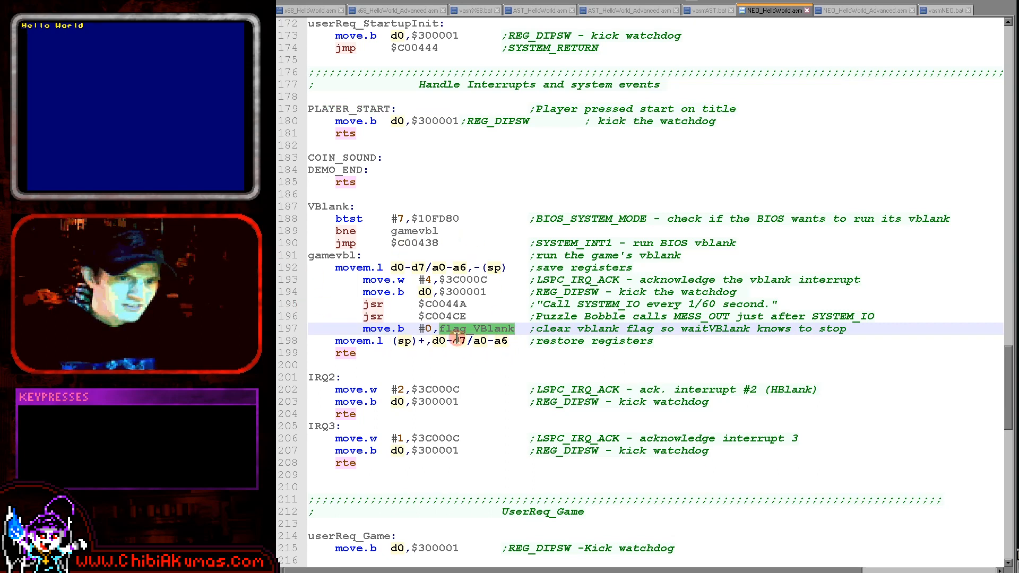
mouse_move(494, 257)
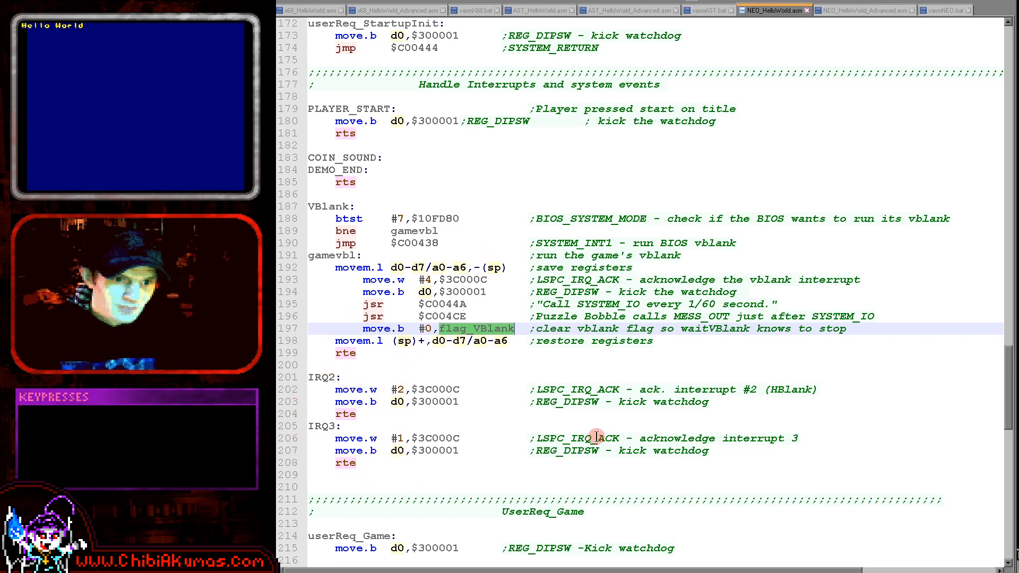
scroll("down", 3)
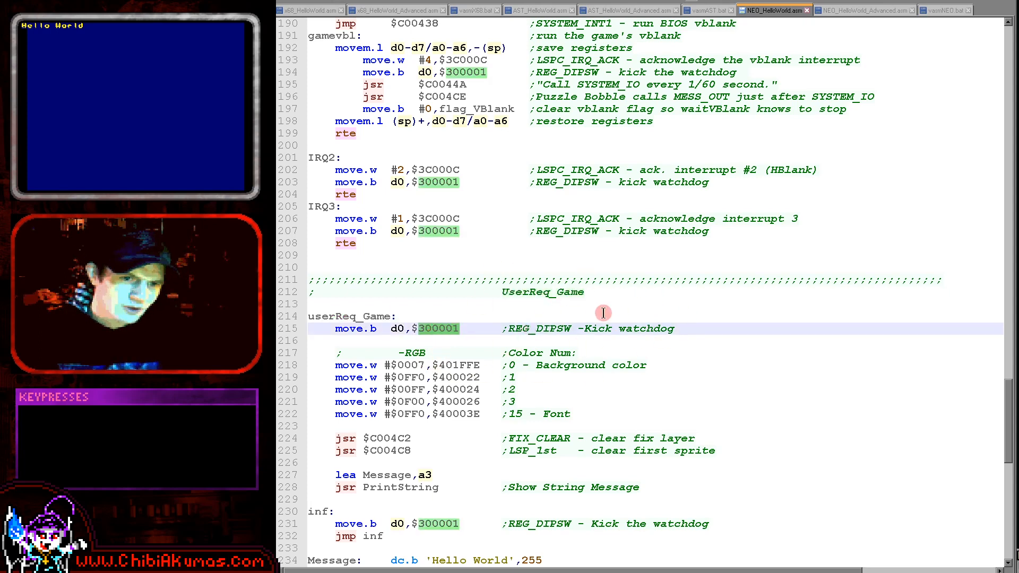
mouse_move(520, 365)
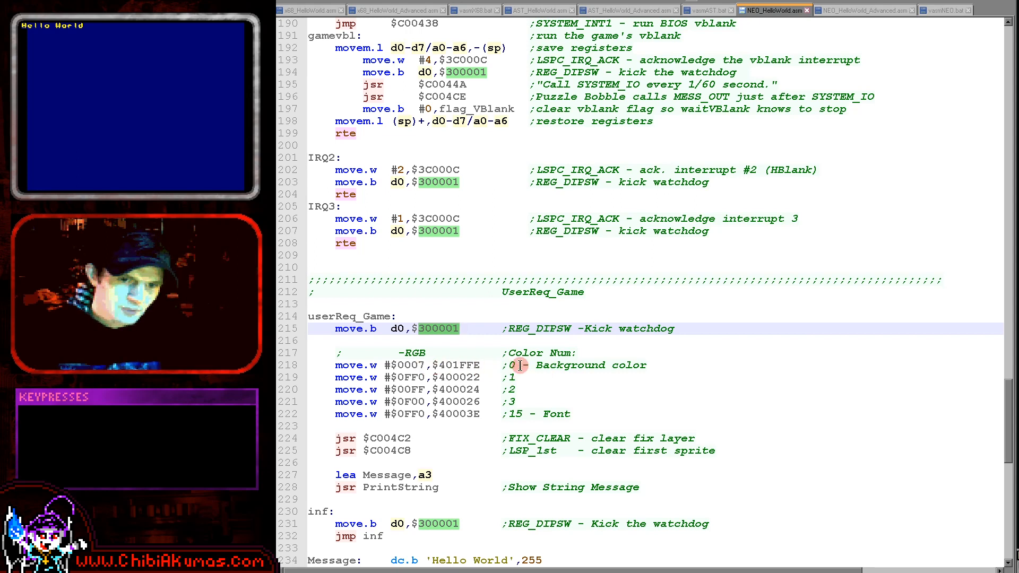
mouse_move(553, 424)
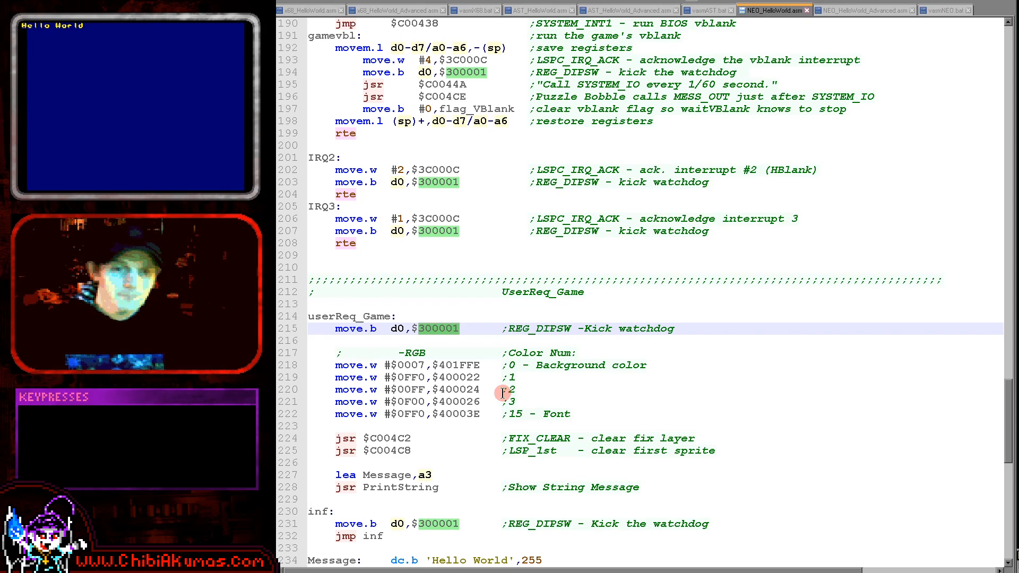
scroll("down", 3)
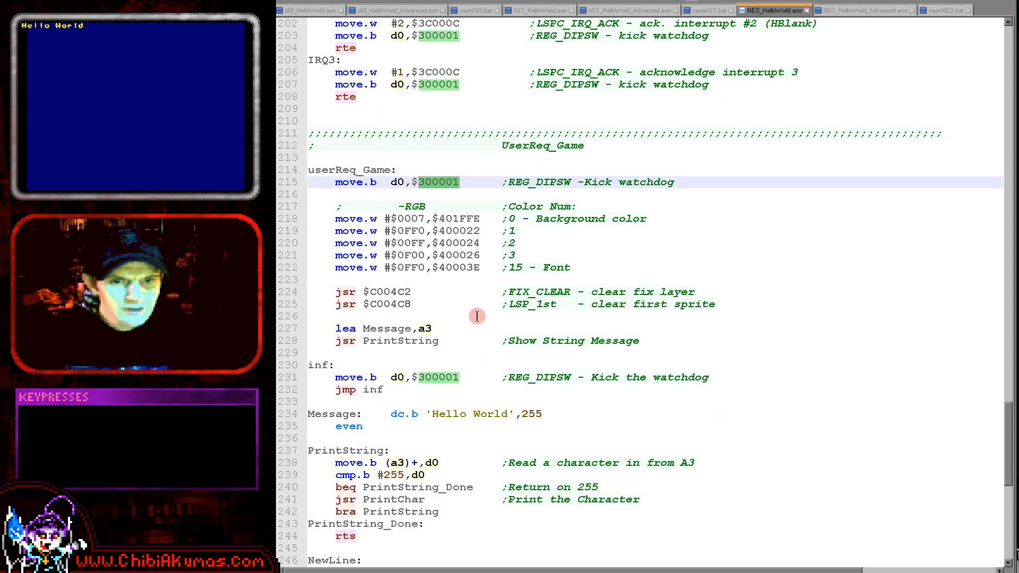
mouse_move(490, 320)
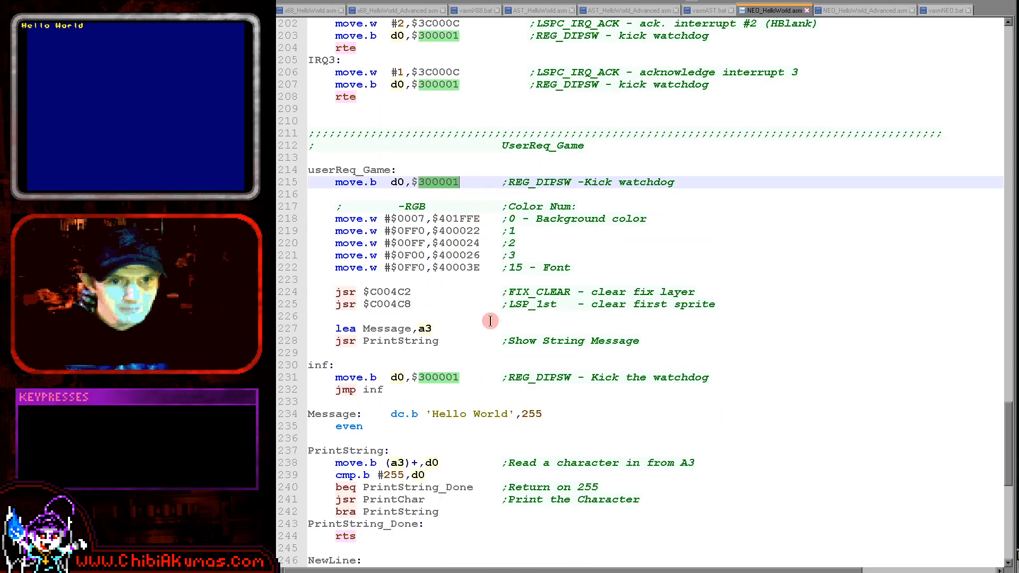
mouse_move(422, 320)
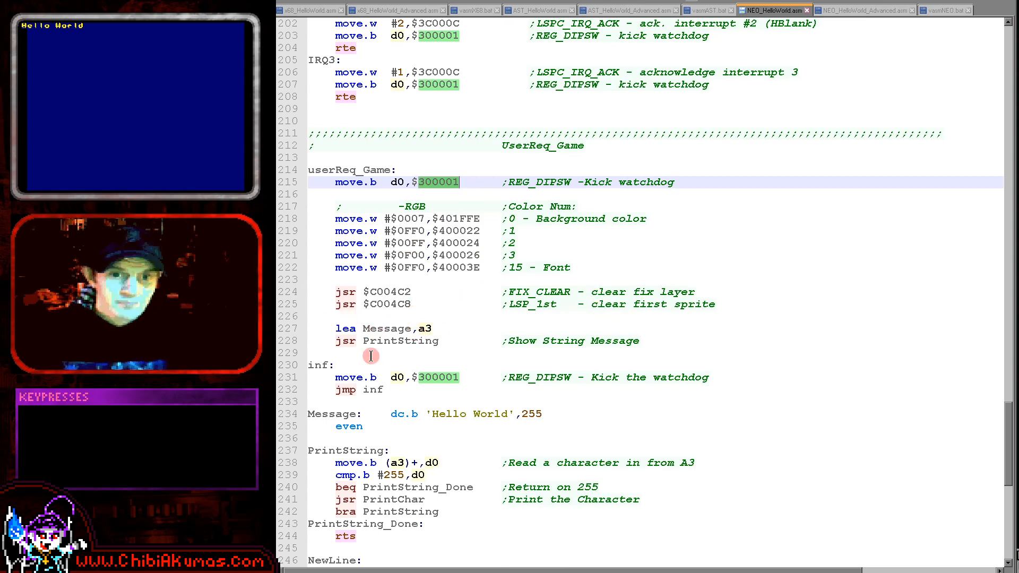
scroll("down", 3)
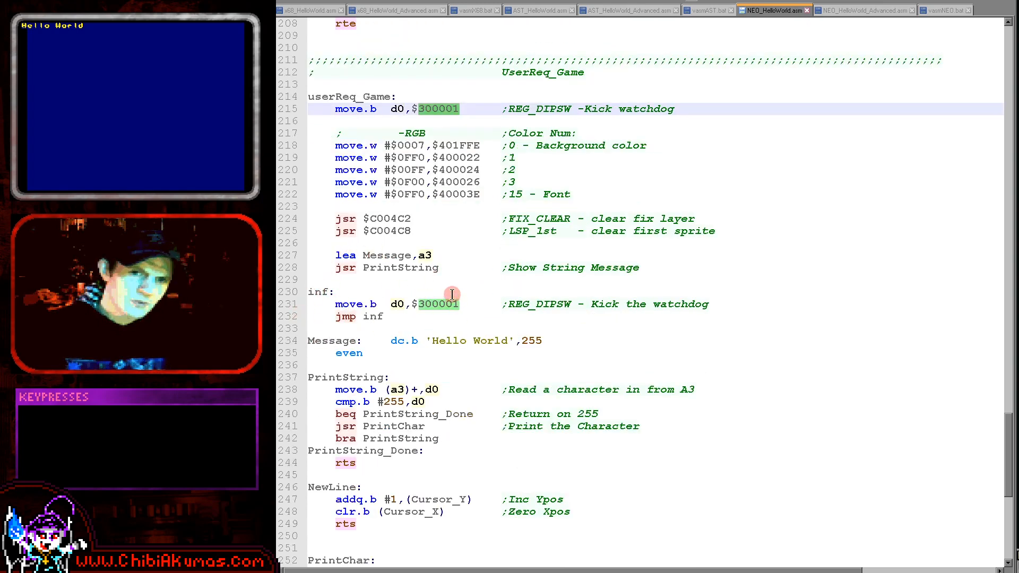
mouse_move(488, 332)
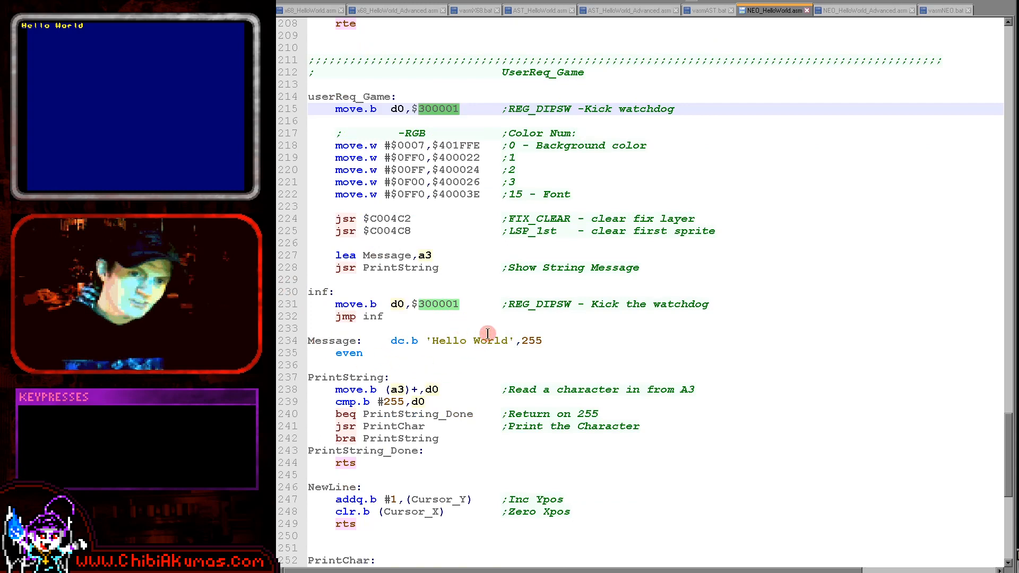
mouse_move(394, 353)
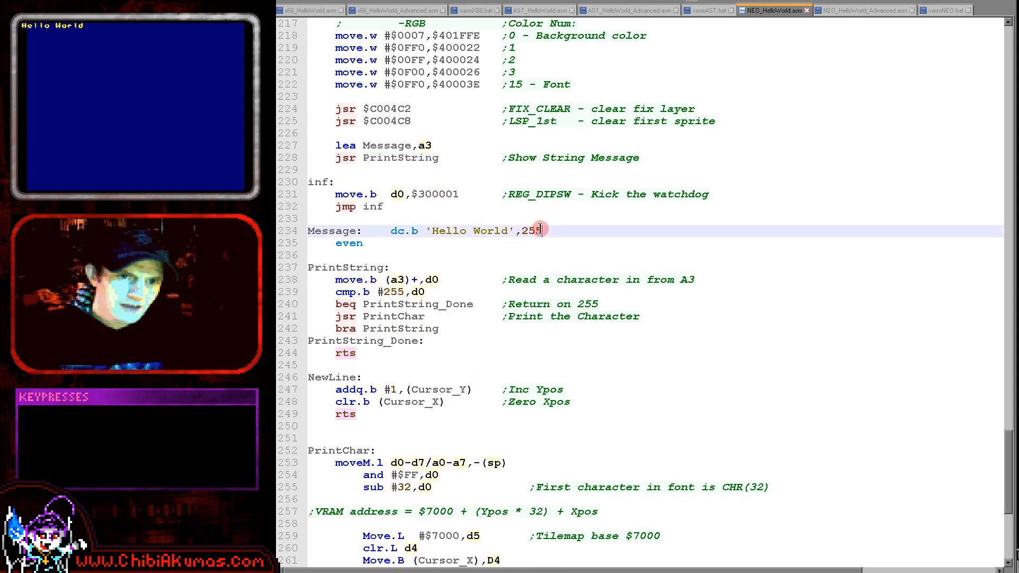
double_click(536, 231)
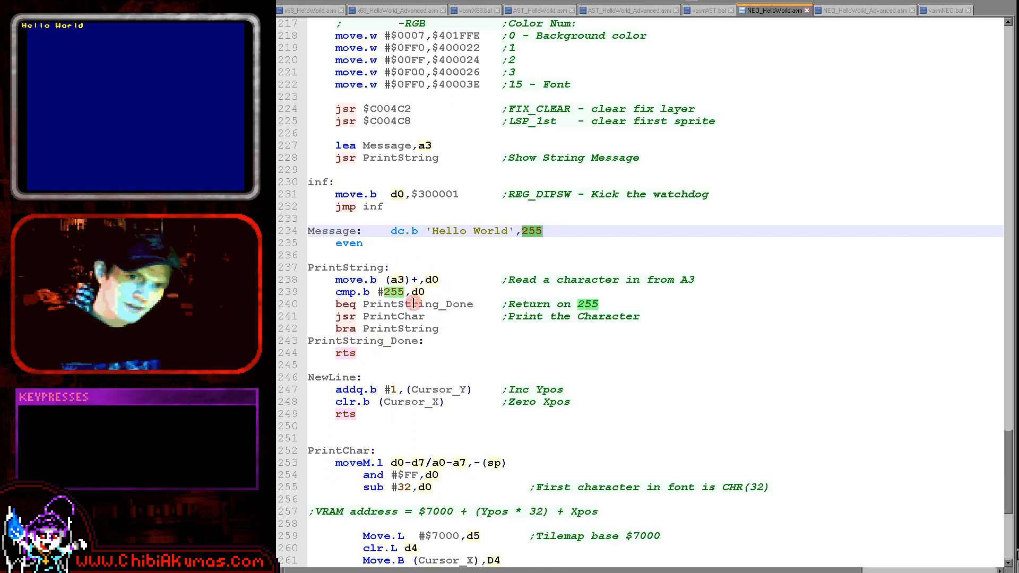
double_click(394, 316)
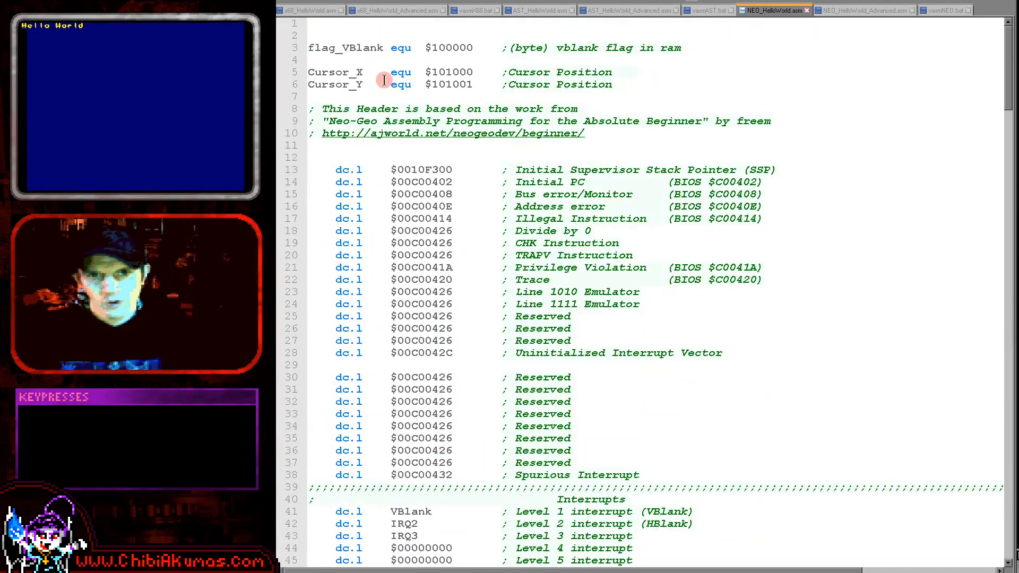
double_click(348, 84)
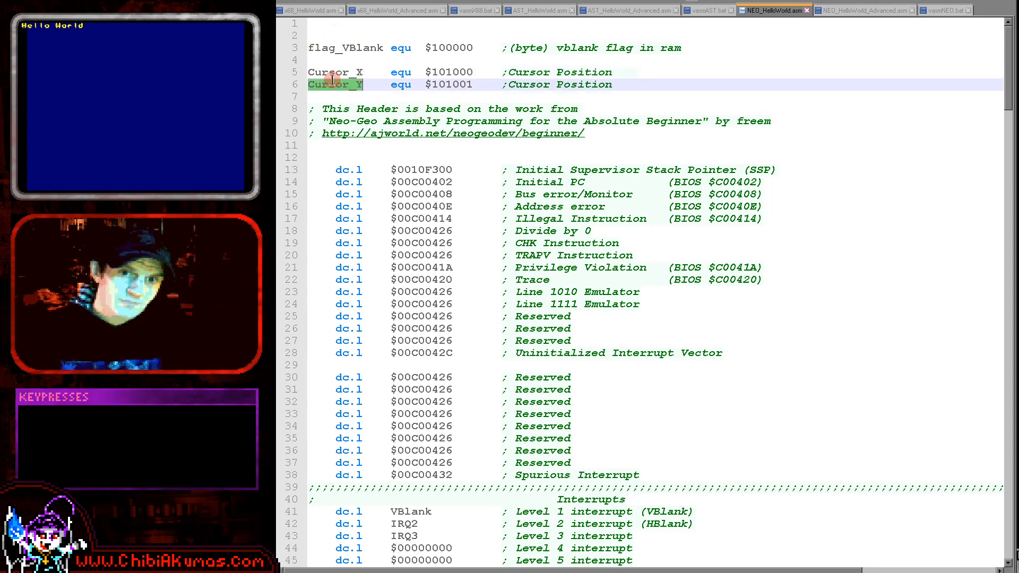
key("Ctrl+End")
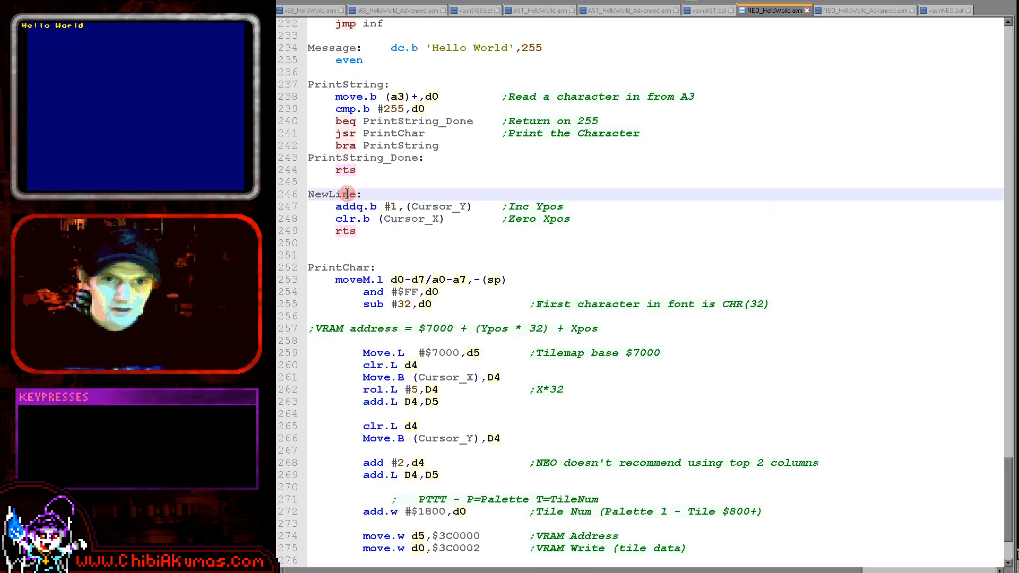
left_click(346, 267)
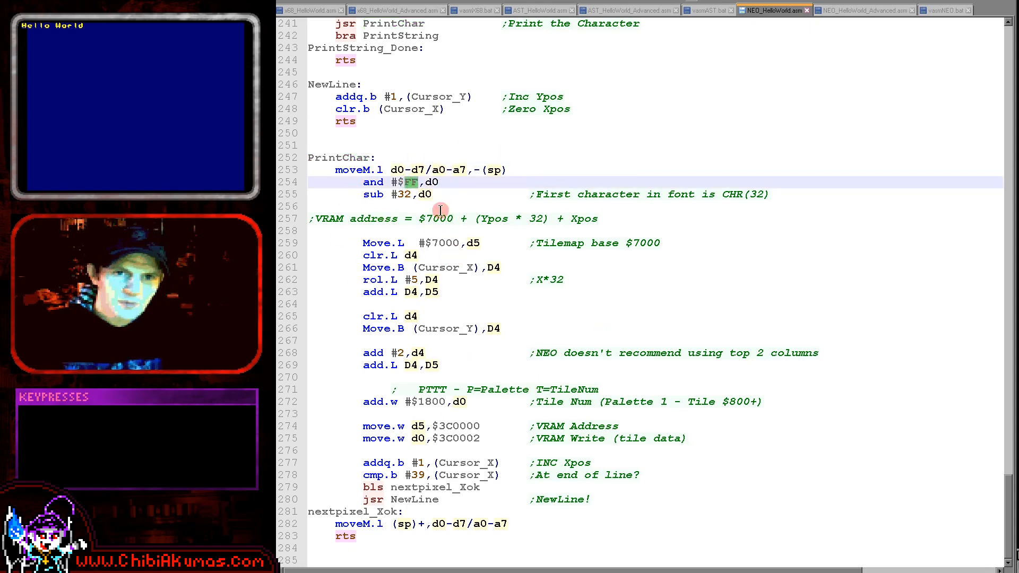
mouse_move(457, 193)
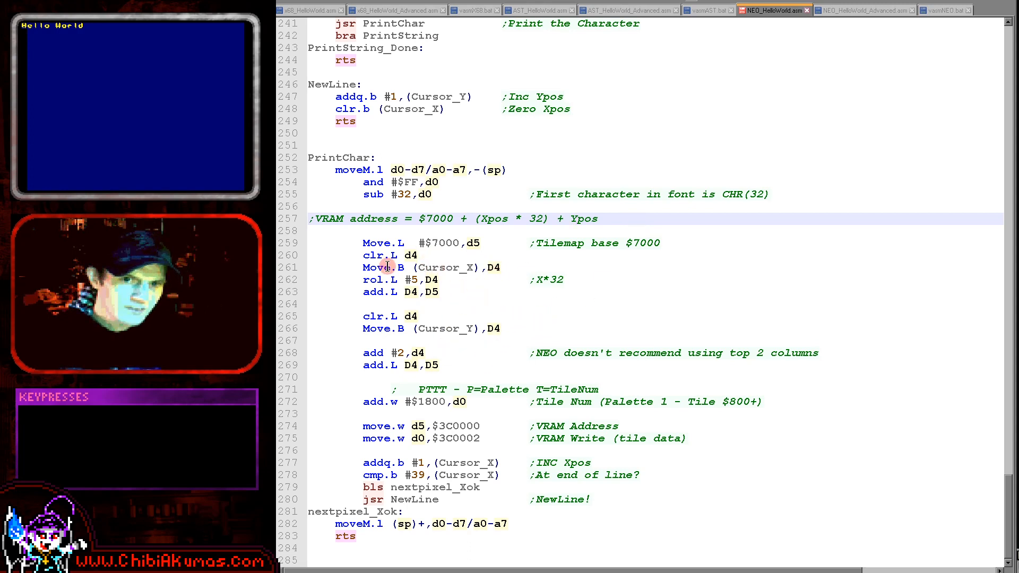
Highlight every use of Cursor_Y in the PrintChar routine
double_click(445, 268)
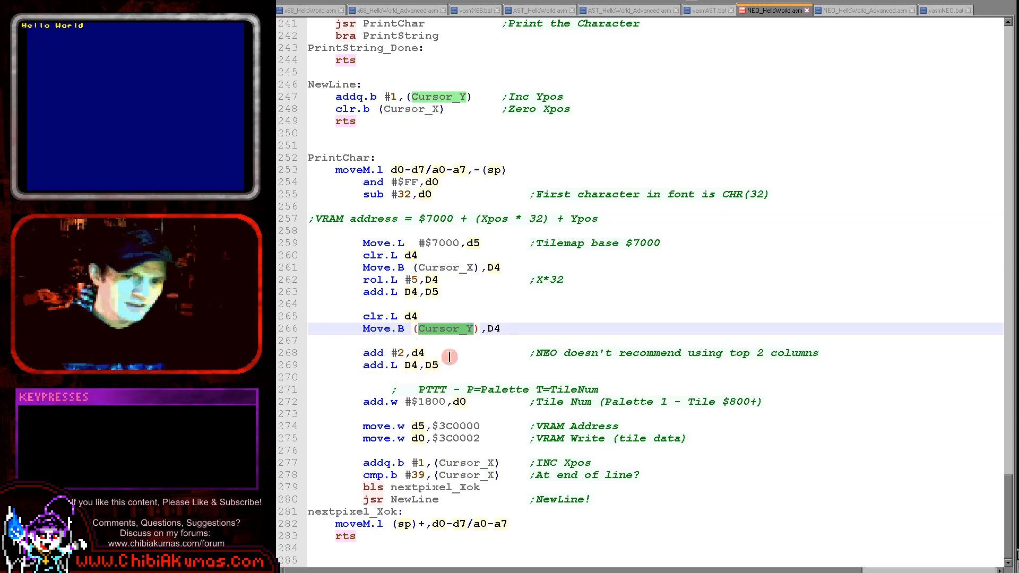
mouse_move(446, 411)
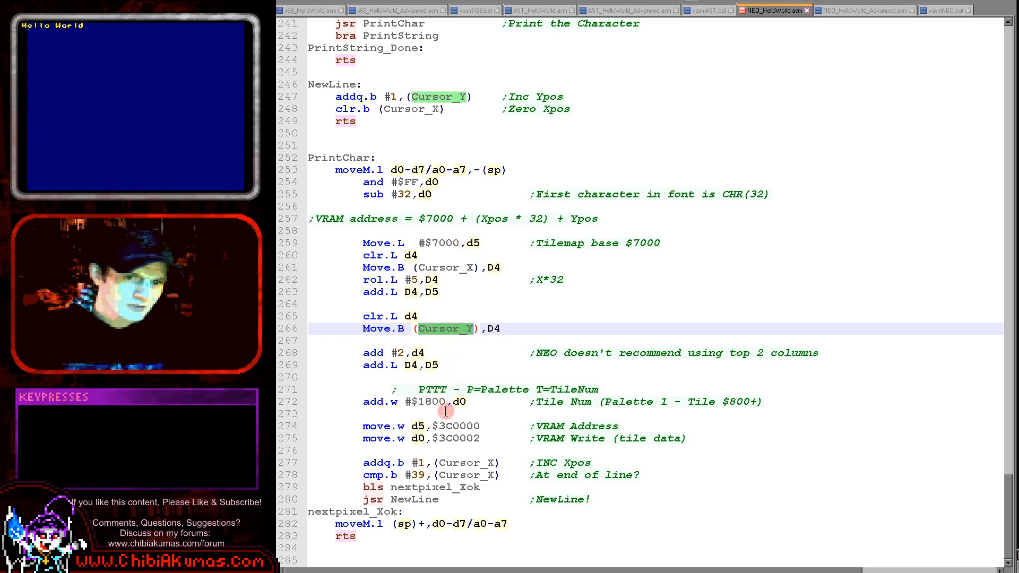
mouse_move(570, 416)
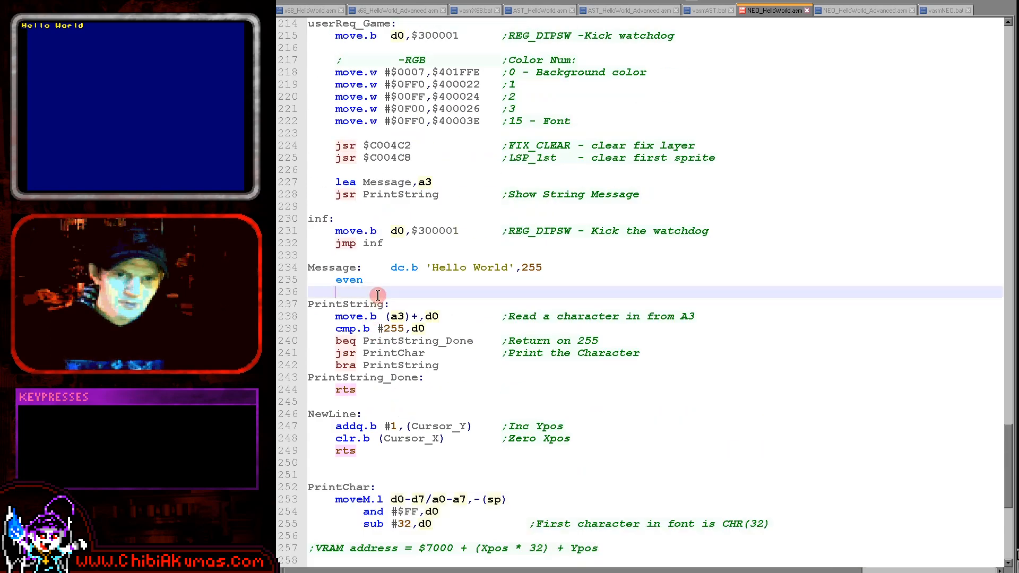
left_click_drag(376, 301, 390, 406)
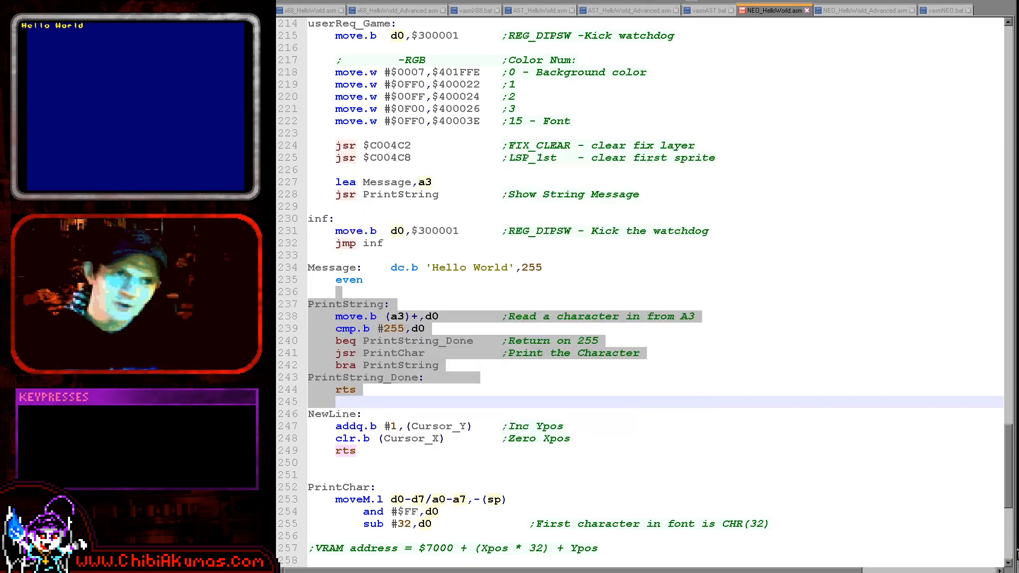
mouse_move(946, 241)
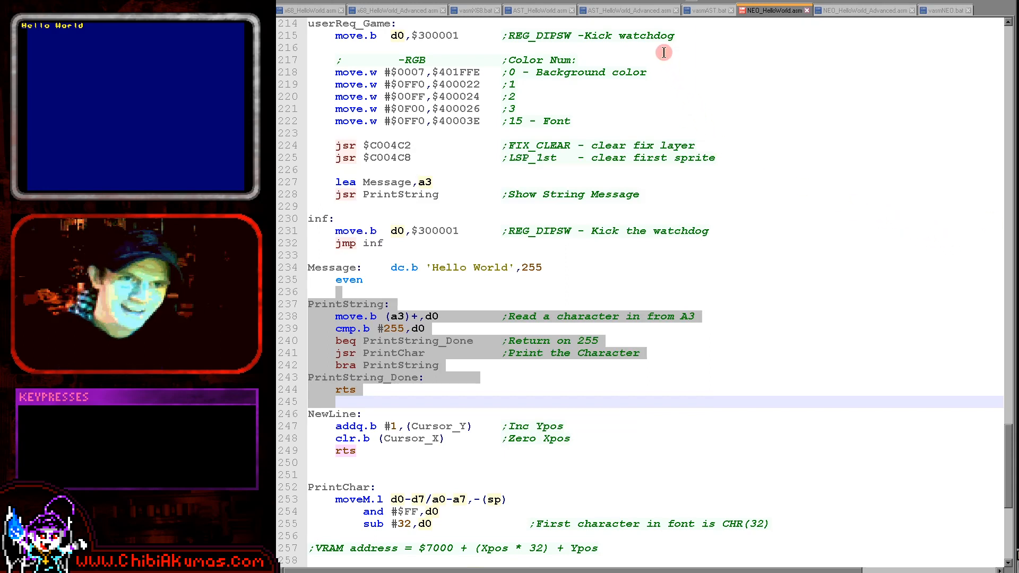
left_click(945, 14)
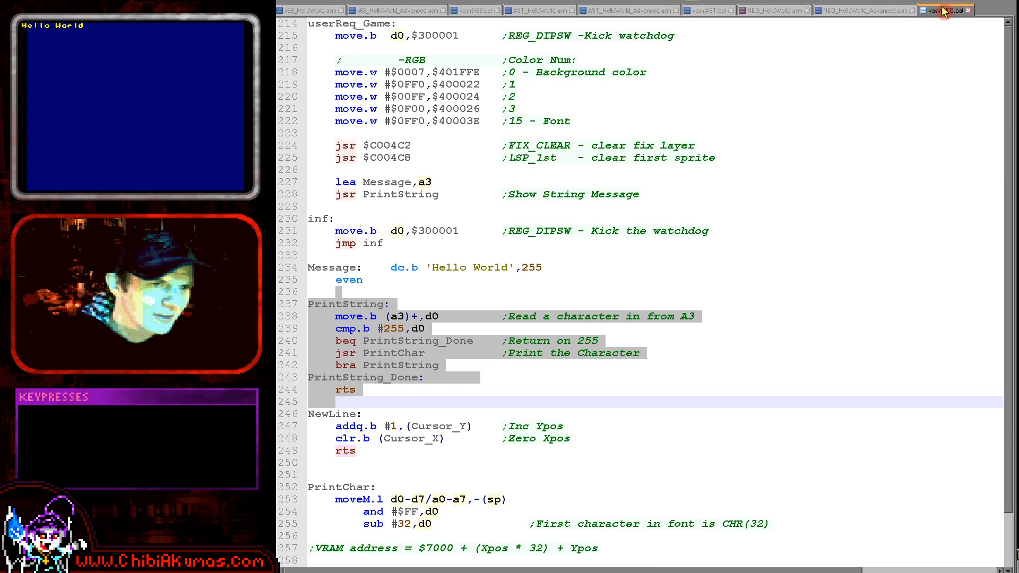
Inspect the vasmNEO.bat build script, then return to the Hello World source
left_click(942, 10)
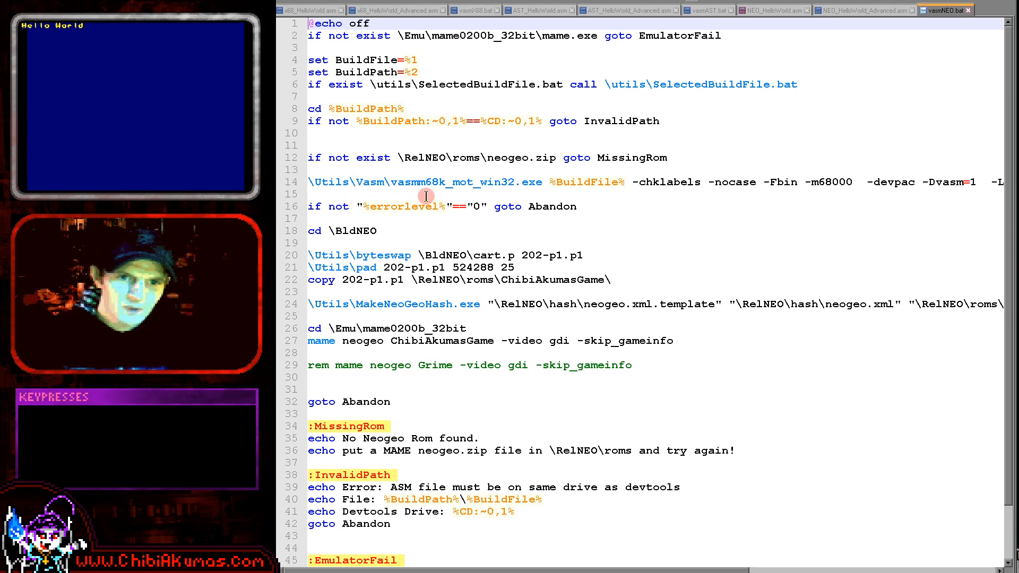
mouse_move(482, 338)
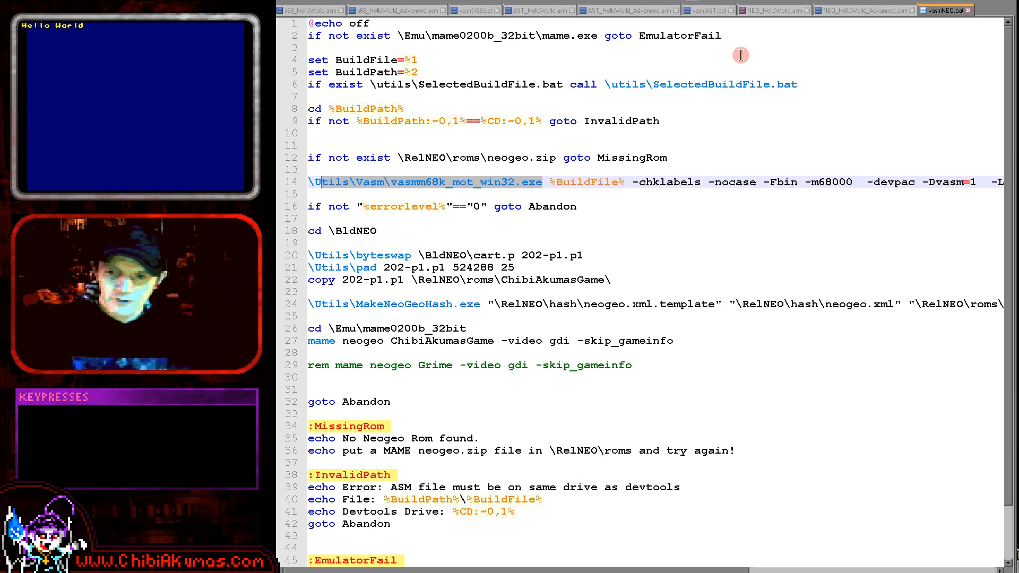
mouse_move(570, 182)
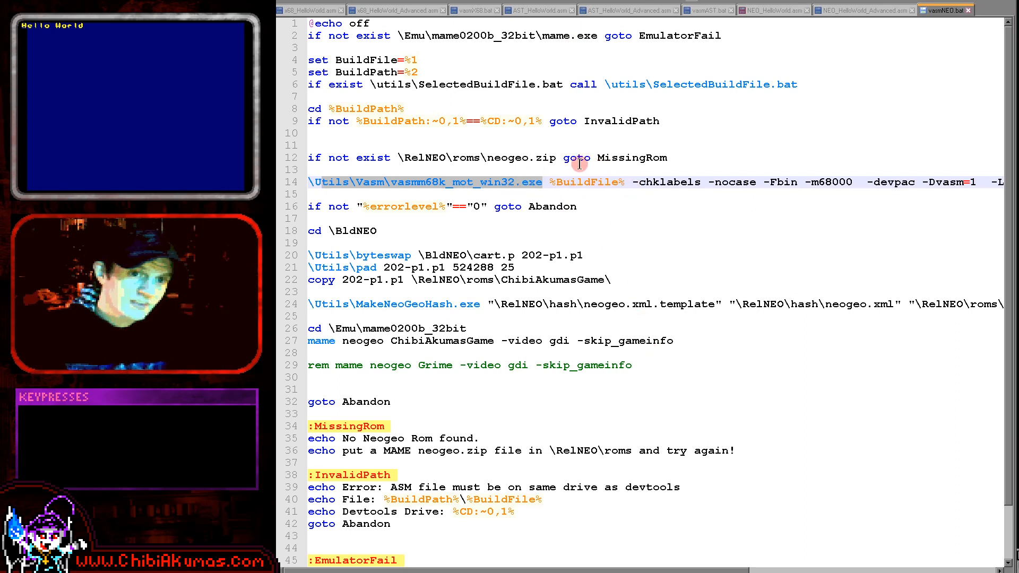
mouse_move(635, 162)
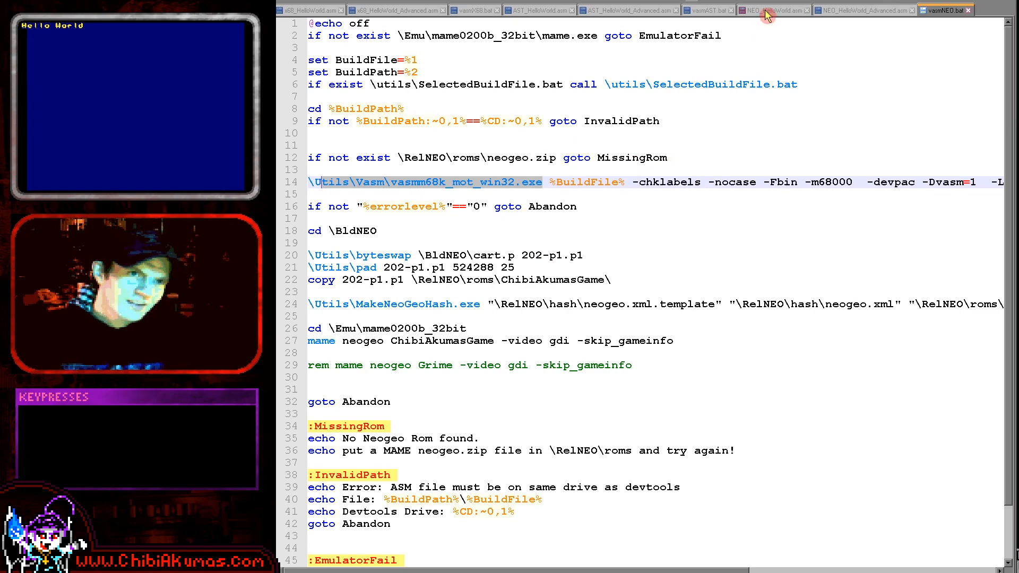
left_click(772, 9)
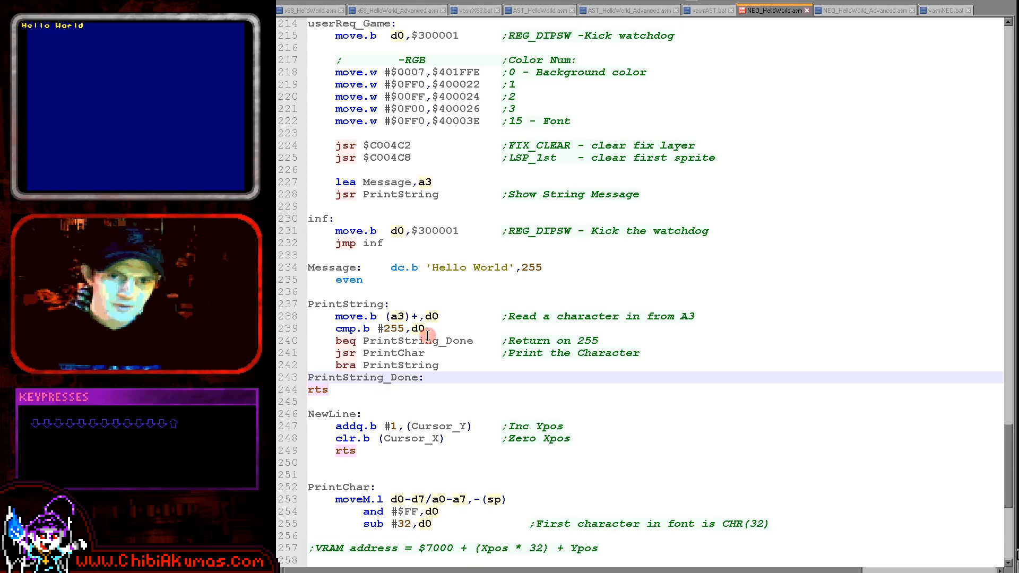
Undo the rts indentation change, browse the Neo-Geo files, and show the Atari ST build script
key("Ctrl+z")
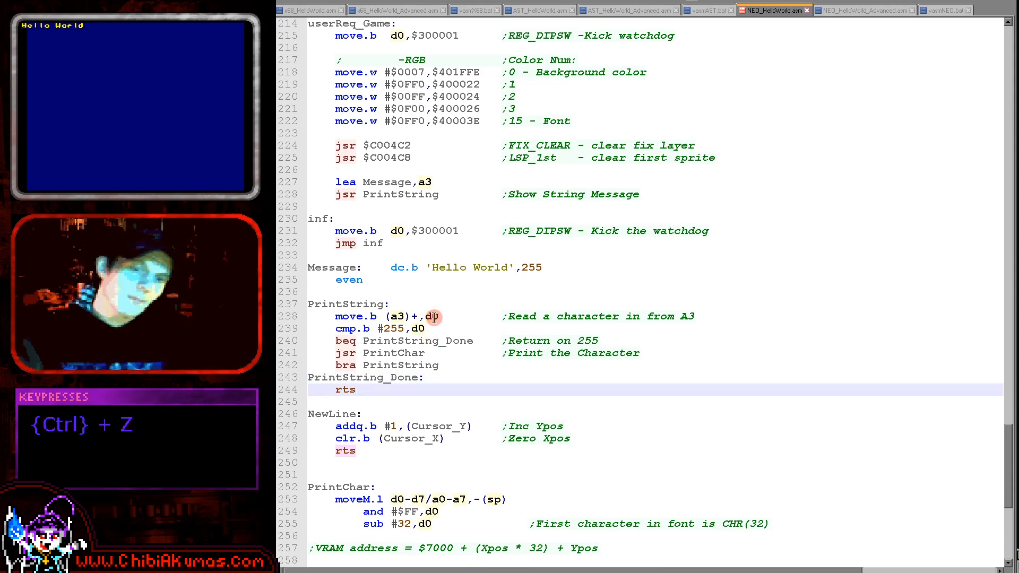
left_click(867, 10)
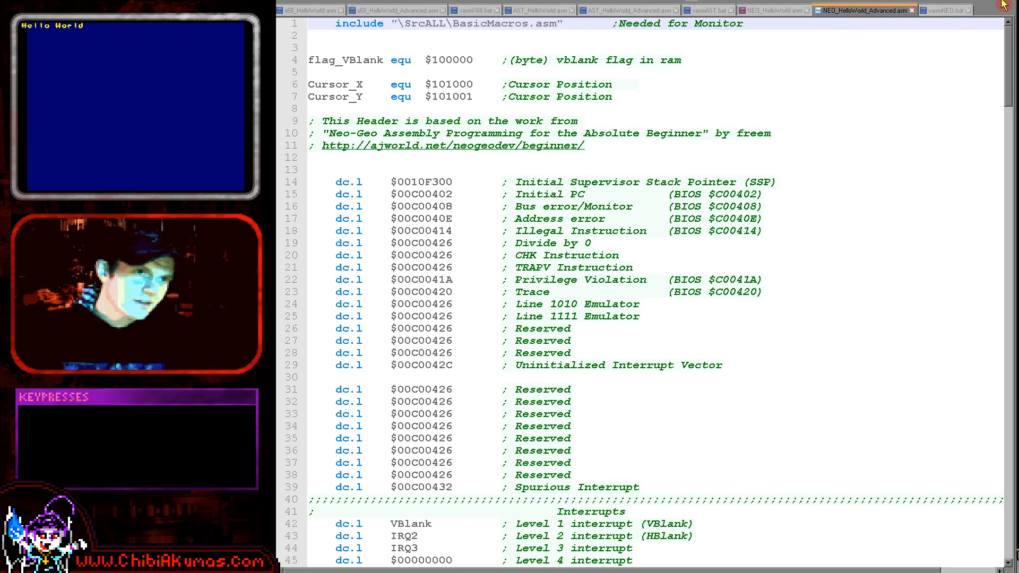
left_click(943, 11)
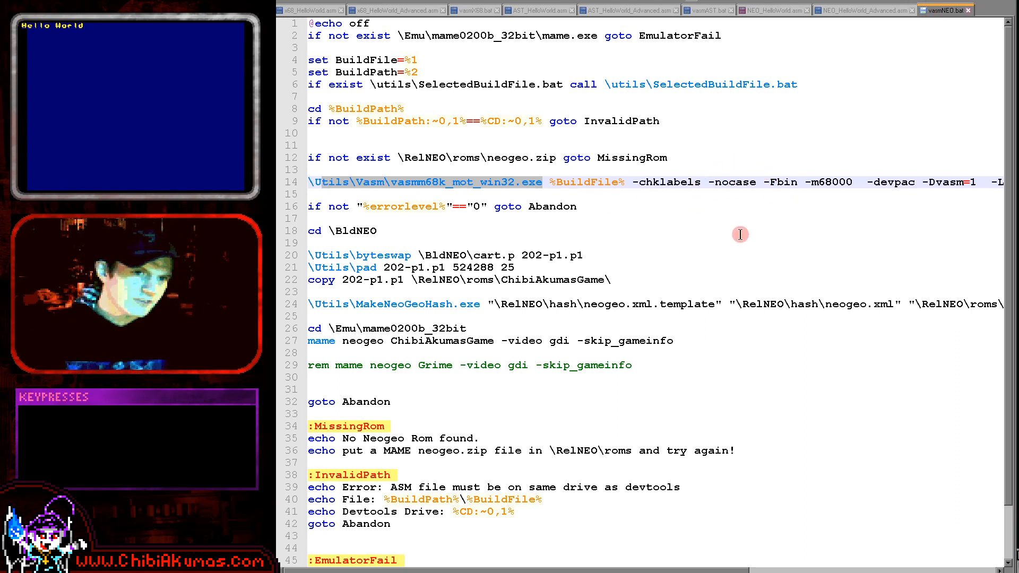
mouse_move(840, 220)
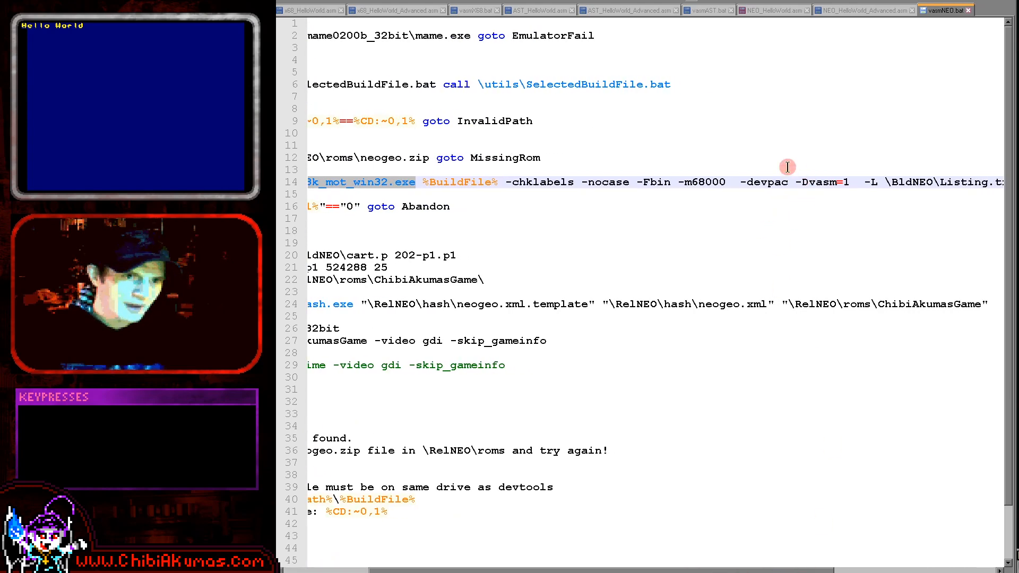
left_click(770, 11)
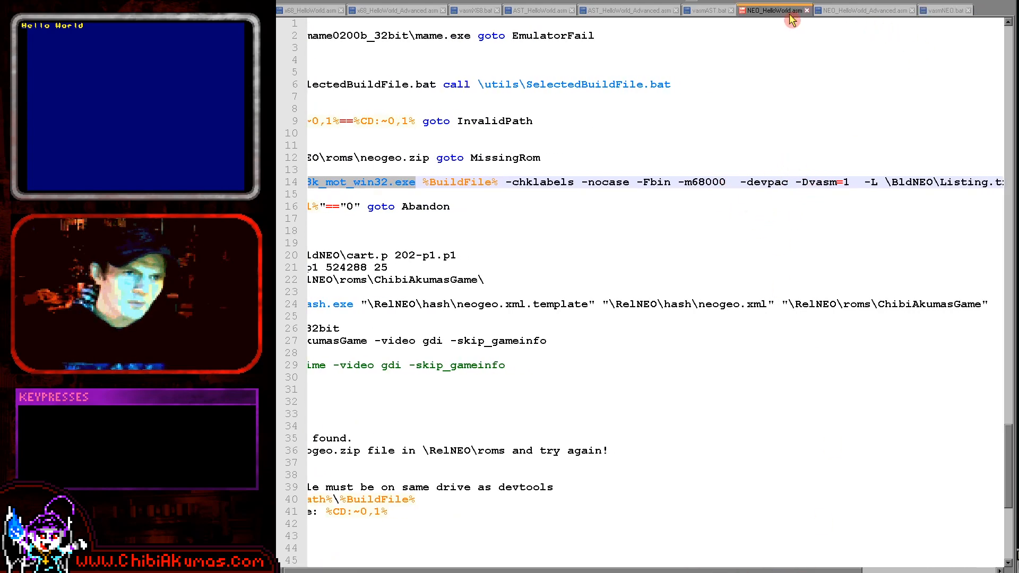
scroll("down", 3)
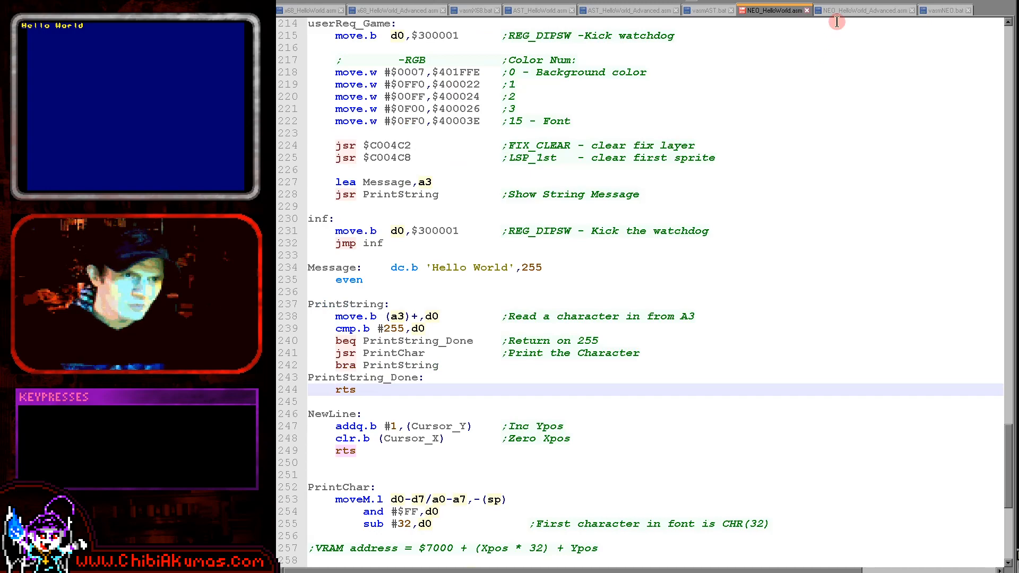
left_click(633, 9)
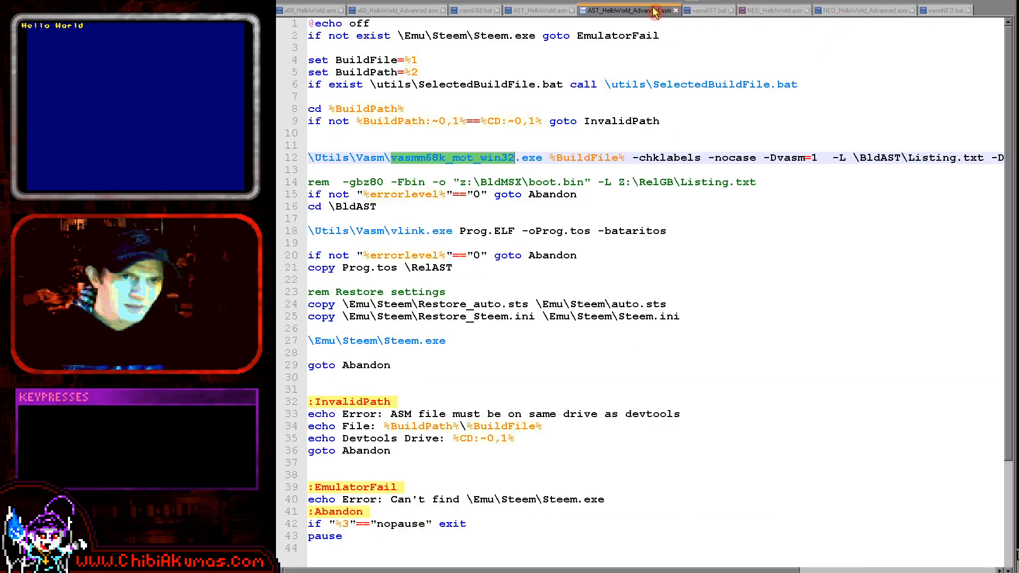
Return to the Neo-Geo files, ending on the build script's vasm command line
left_click(770, 10)
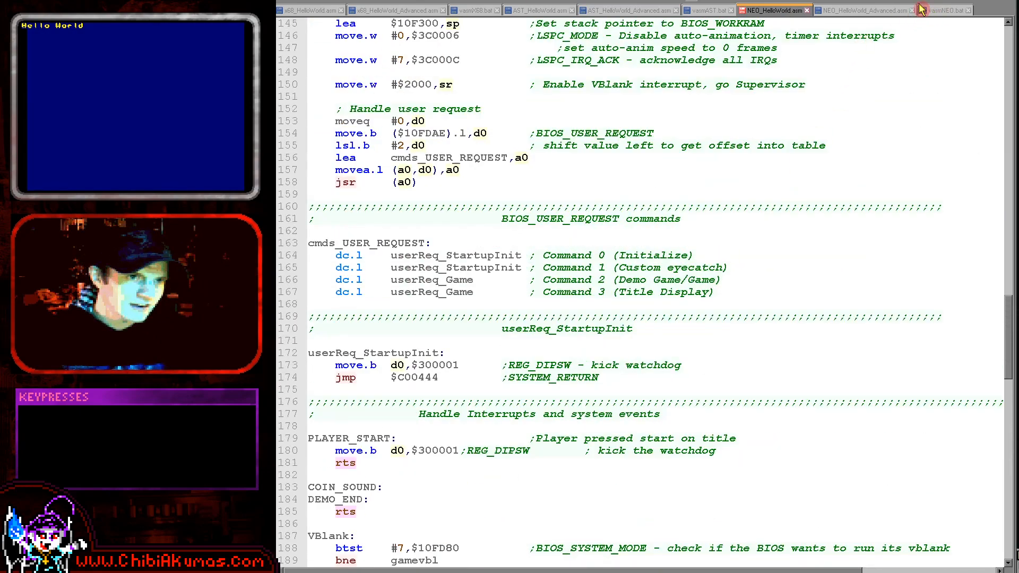
left_click(864, 9)
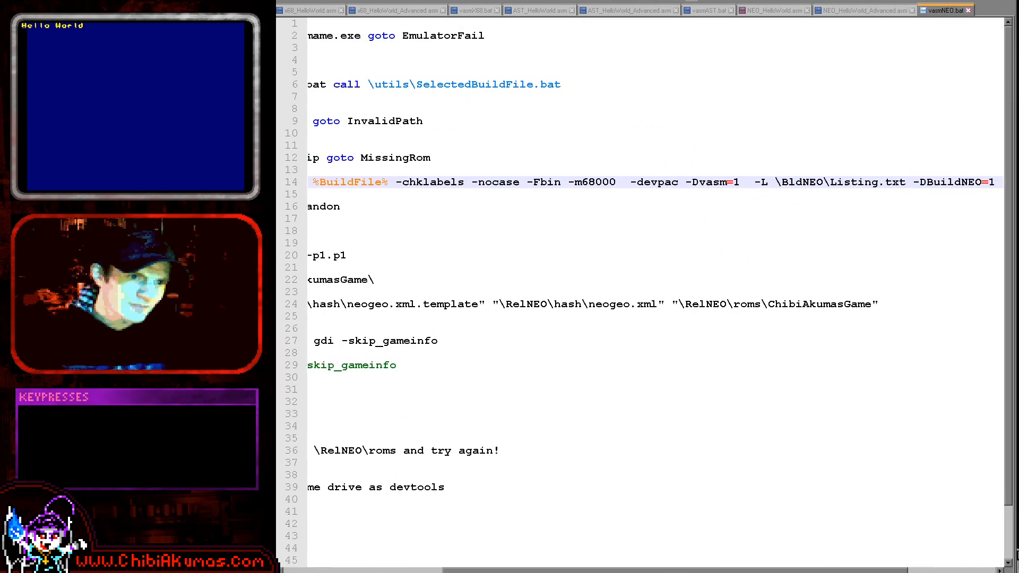
scroll("right", 3)
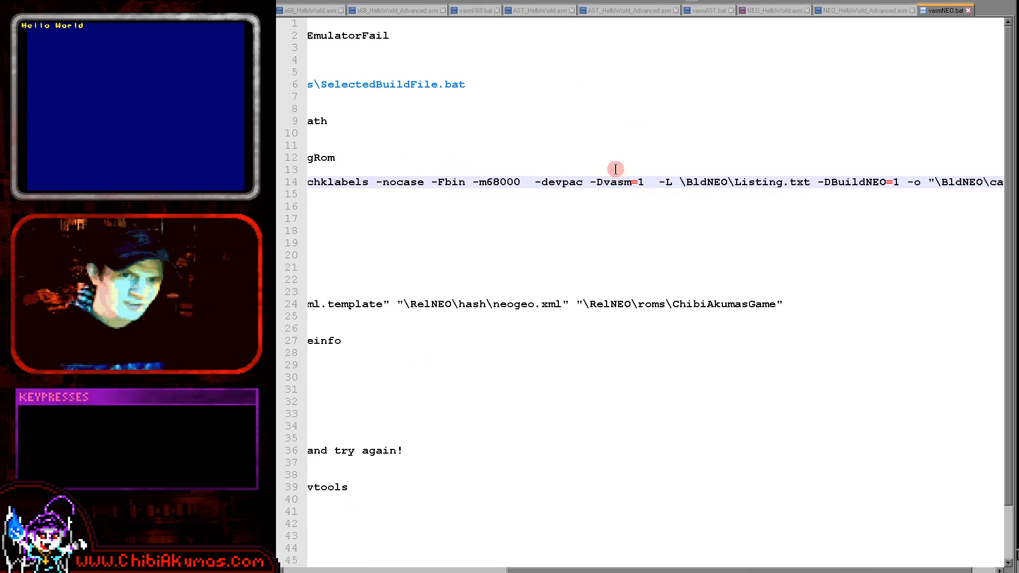
mouse_move(649, 165)
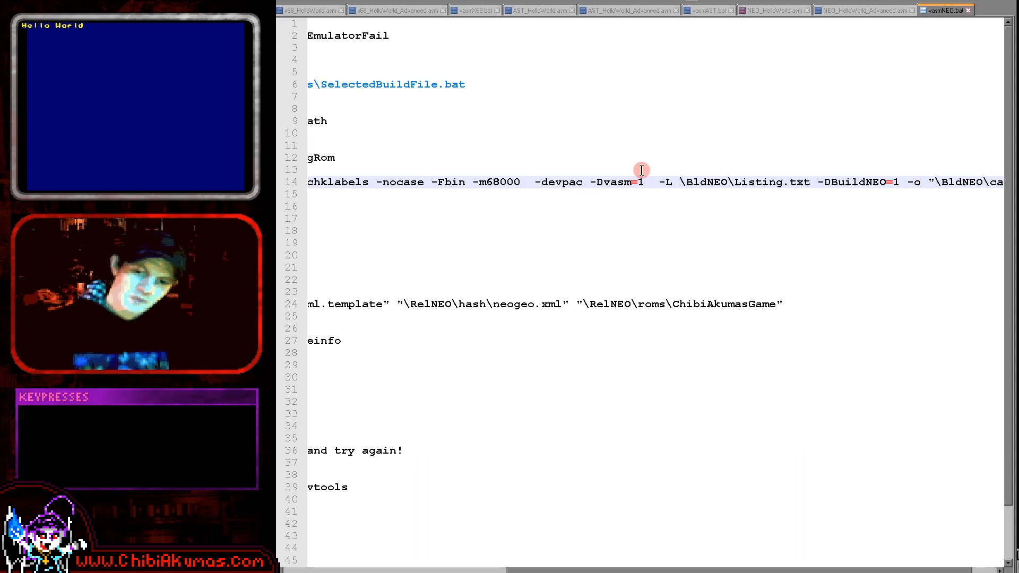
mouse_move(748, 107)
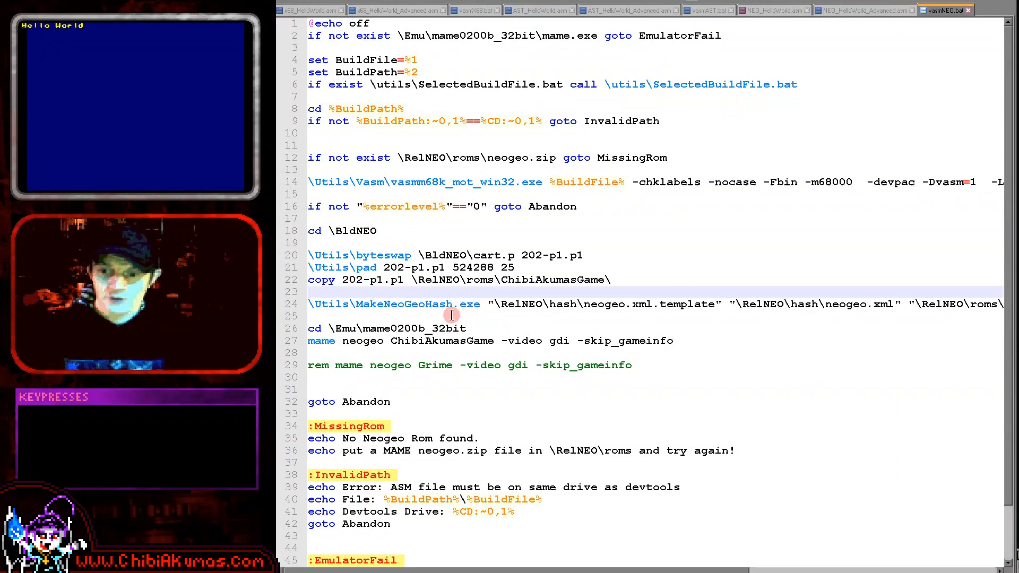
Highlight the byte-swap step, ChibiAkumasGame and MakeNeoGeoHash in vasmNEO.bat, then view neogeo.xml
double_click(383, 256)
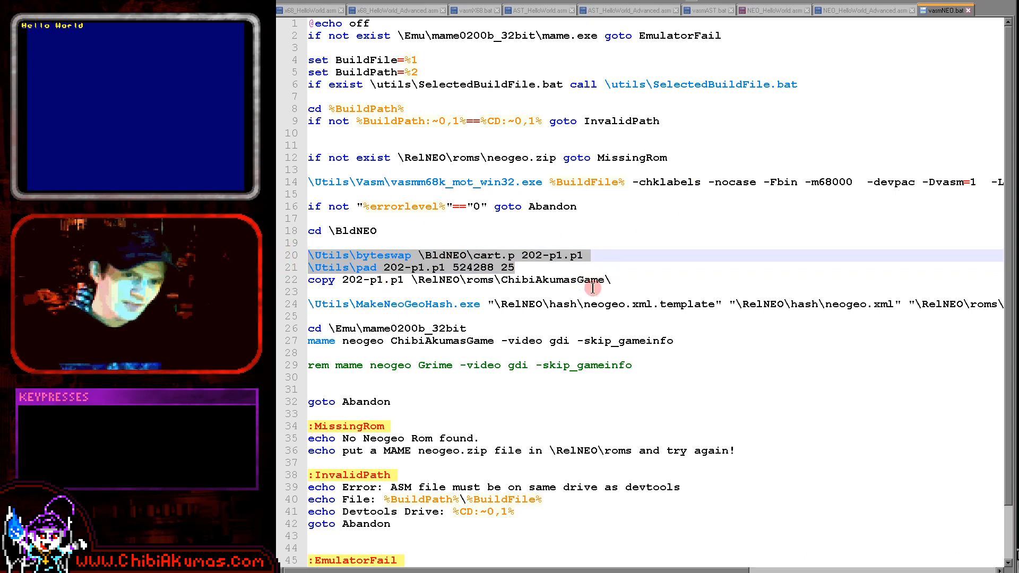
double_click(552, 280)
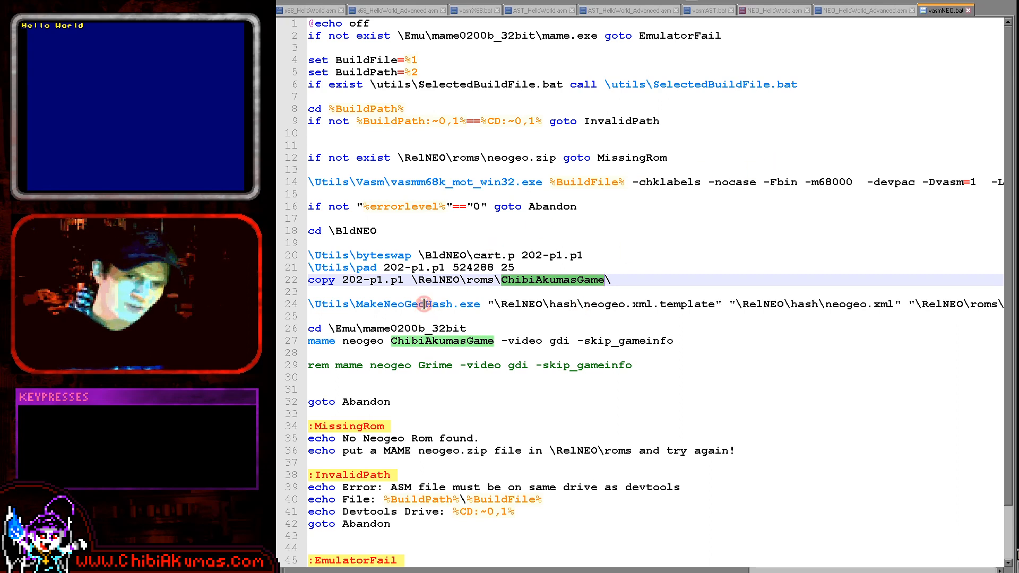
double_click(423, 303)
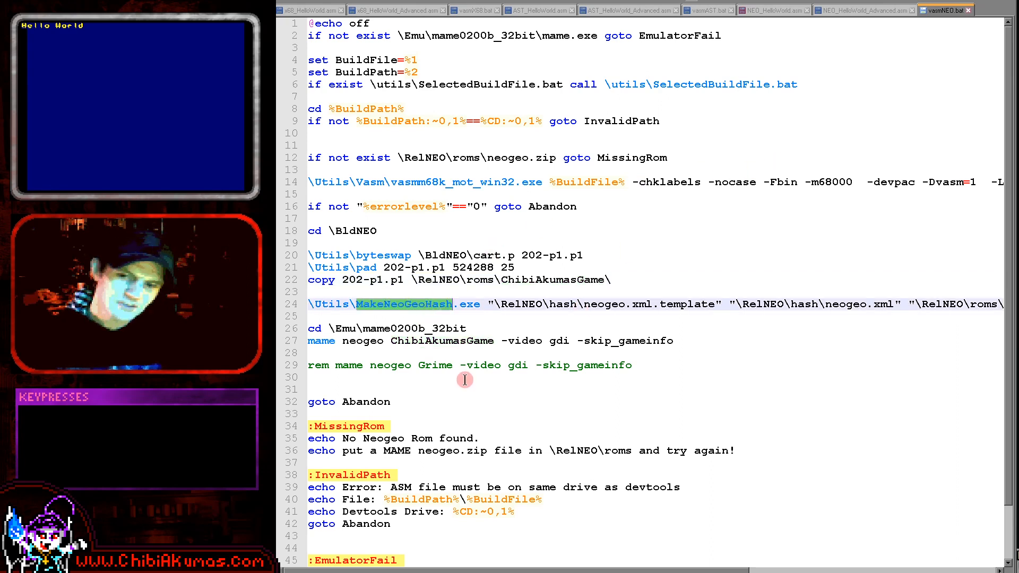
mouse_move(460, 382)
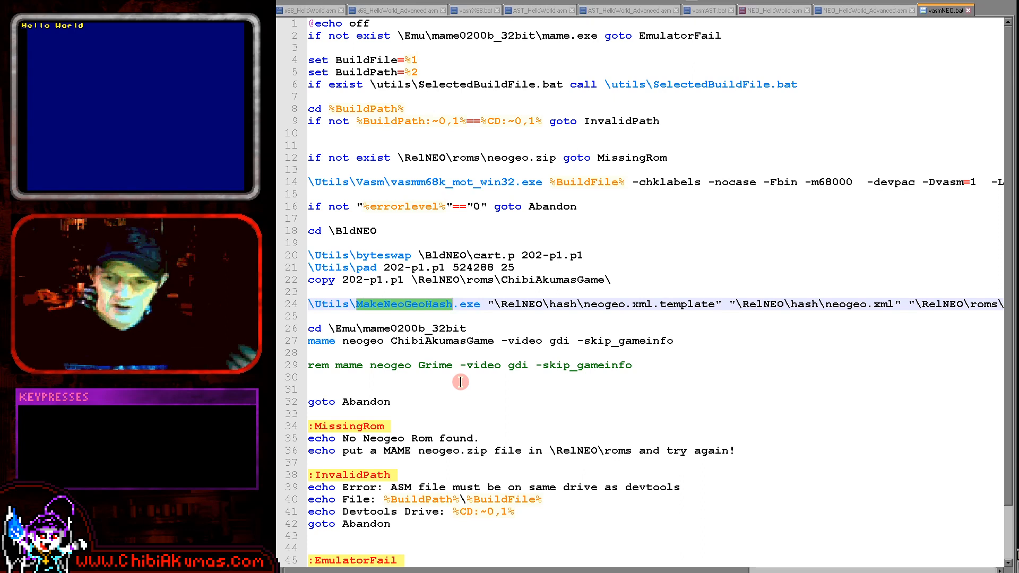
double_click(688, 304)
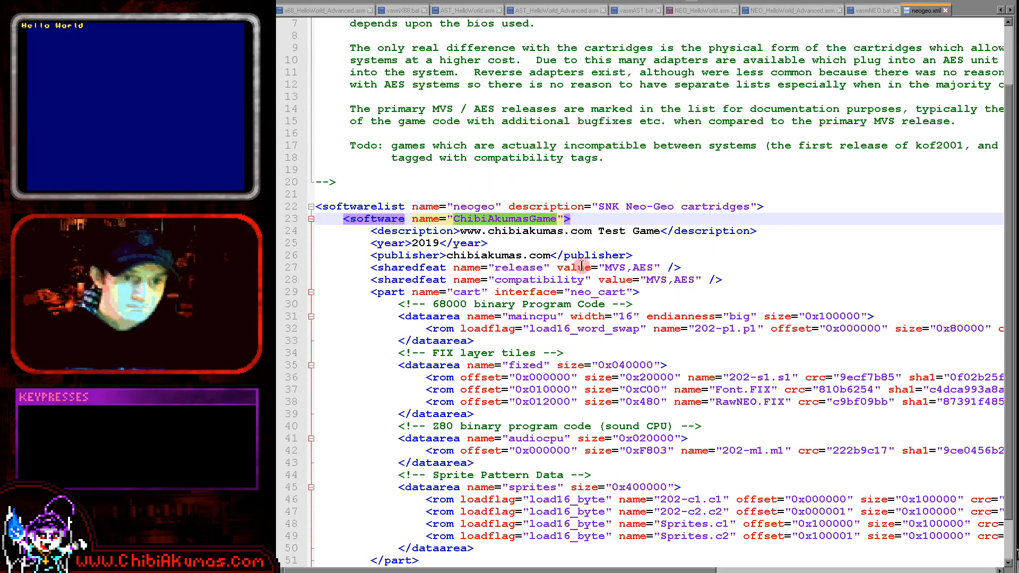
scroll("down", 3)
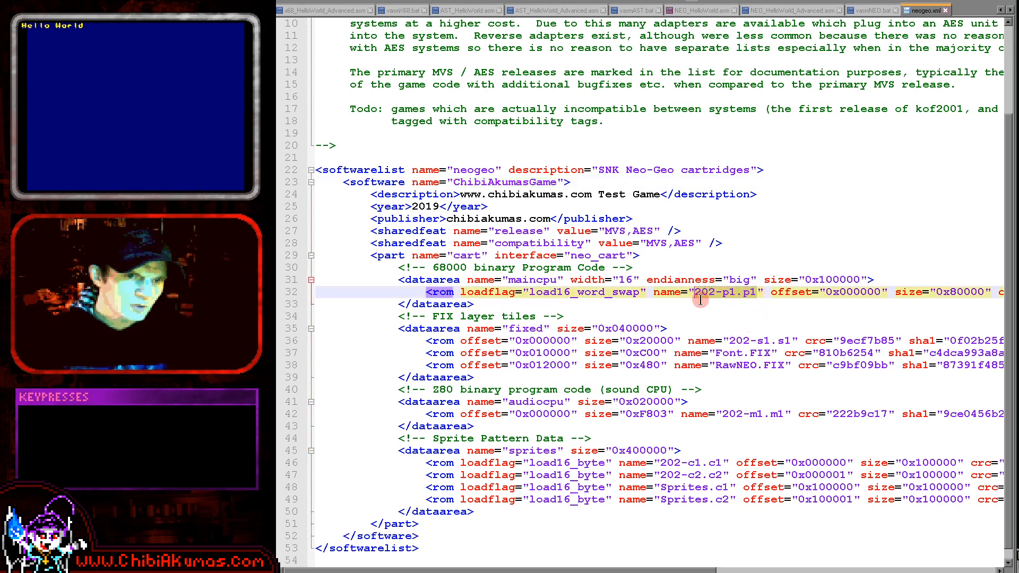
mouse_move(736, 316)
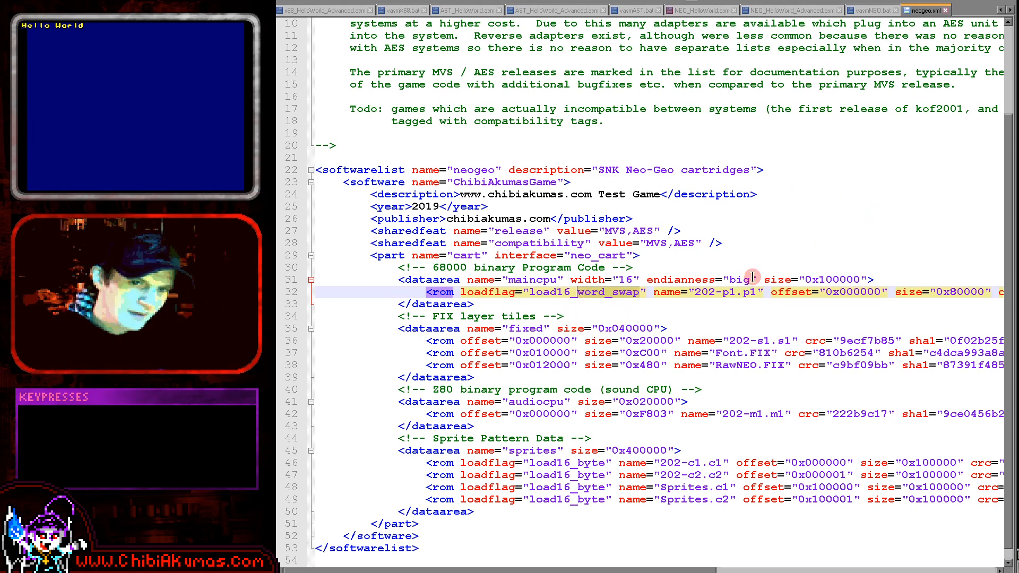
scroll("down", 3)
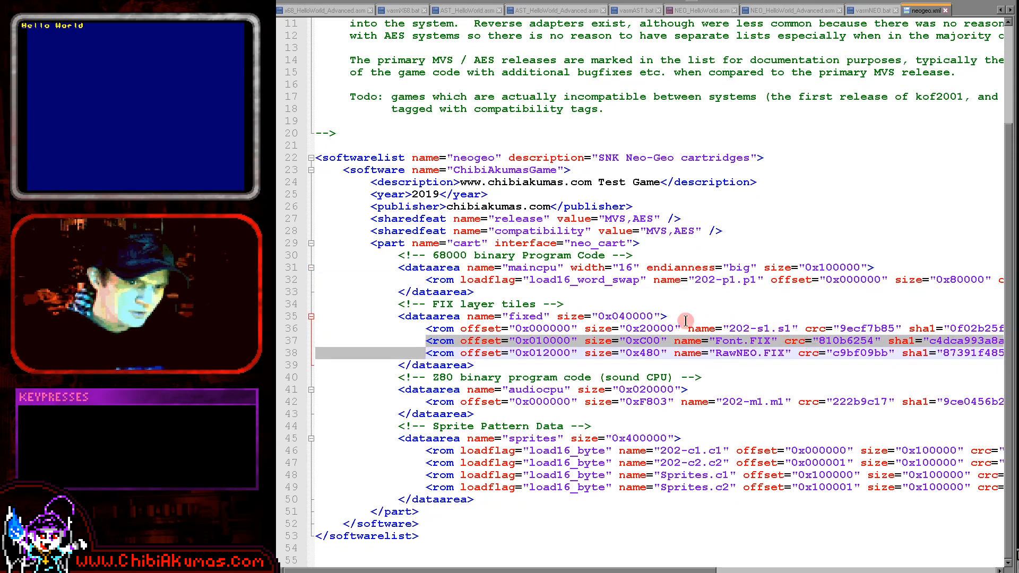
left_click(743, 340)
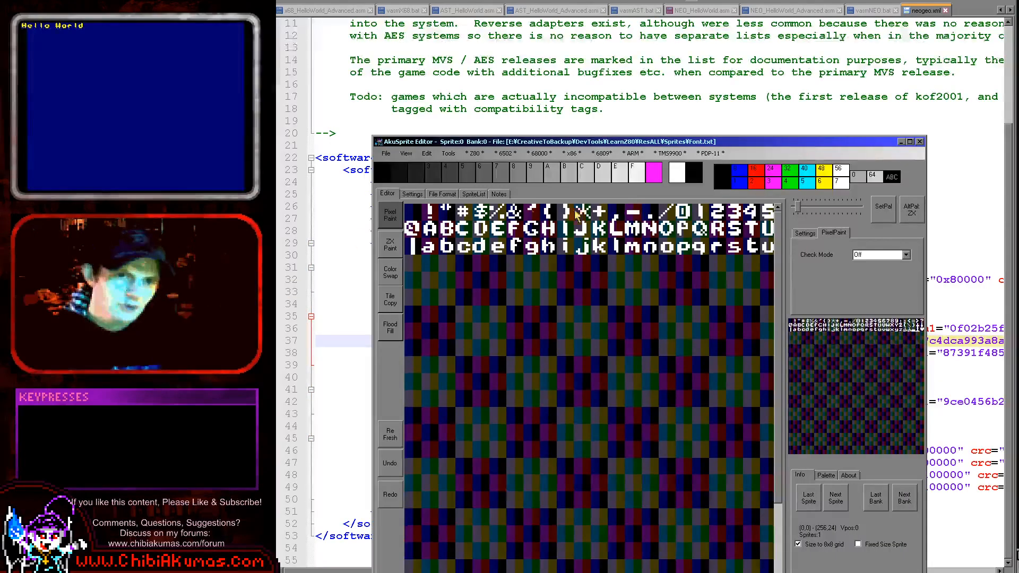
mouse_move(780, 235)
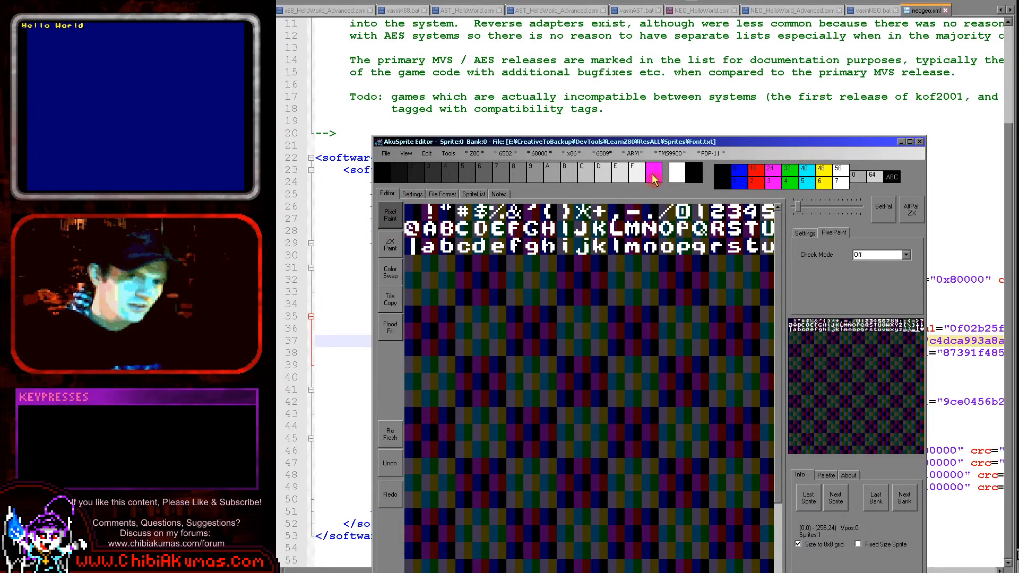
Open AkuSprite Editor's 68000 platform menu listing NeoGeo, Atari ST and Amiga exports
left_click(538, 152)
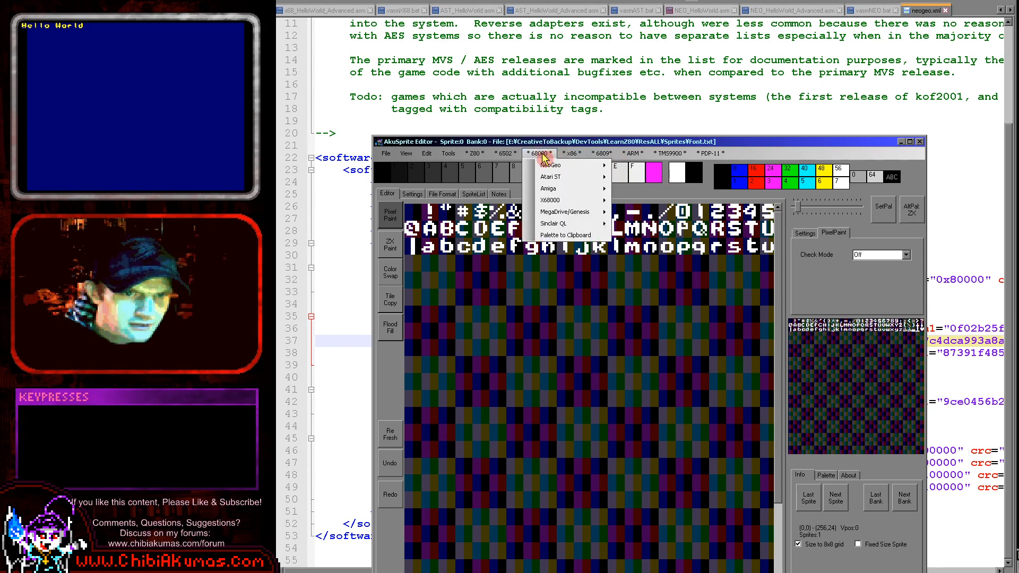
mouse_move(551, 165)
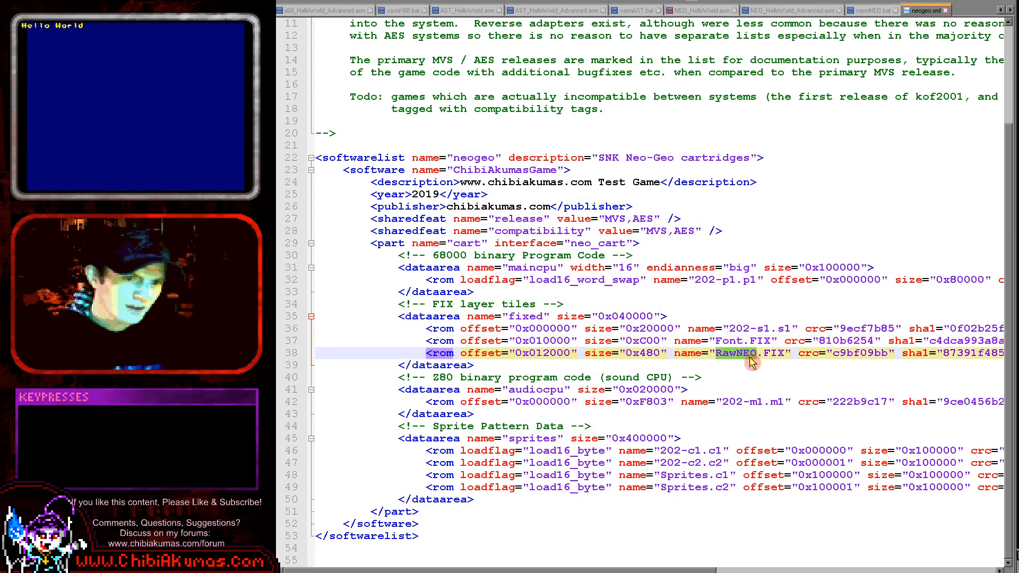
mouse_move(742, 353)
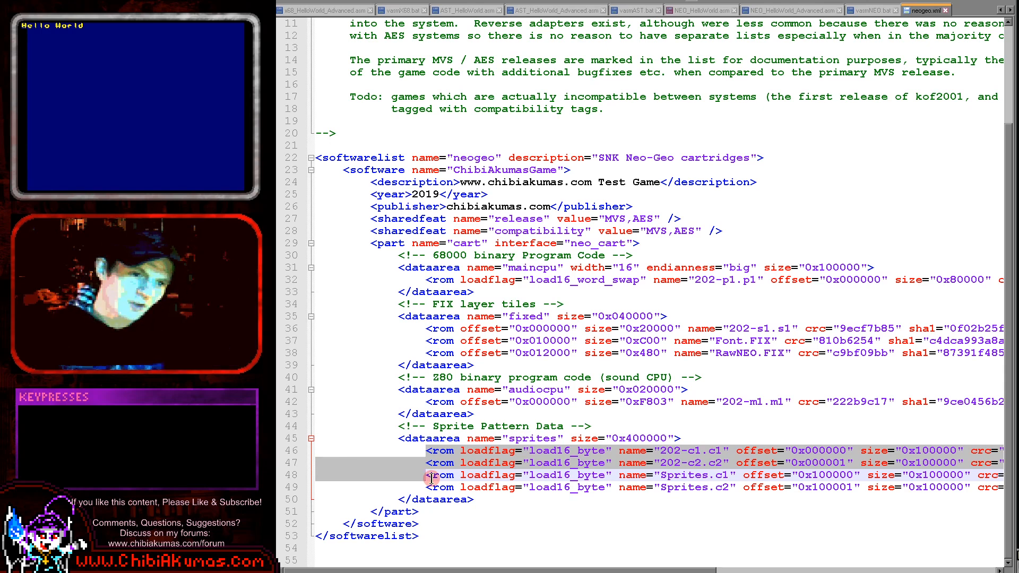
mouse_move(681, 381)
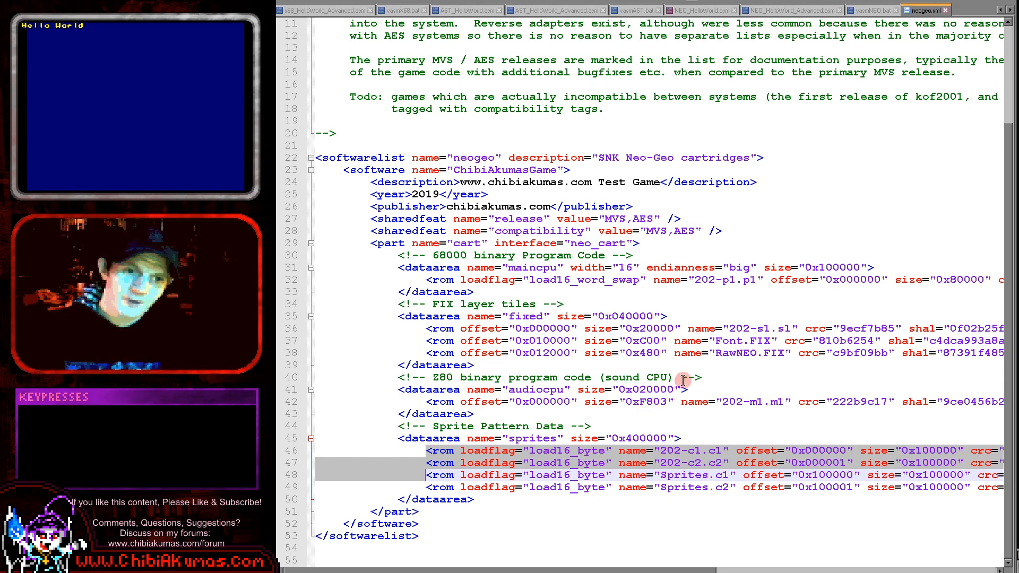
mouse_move(425, 317)
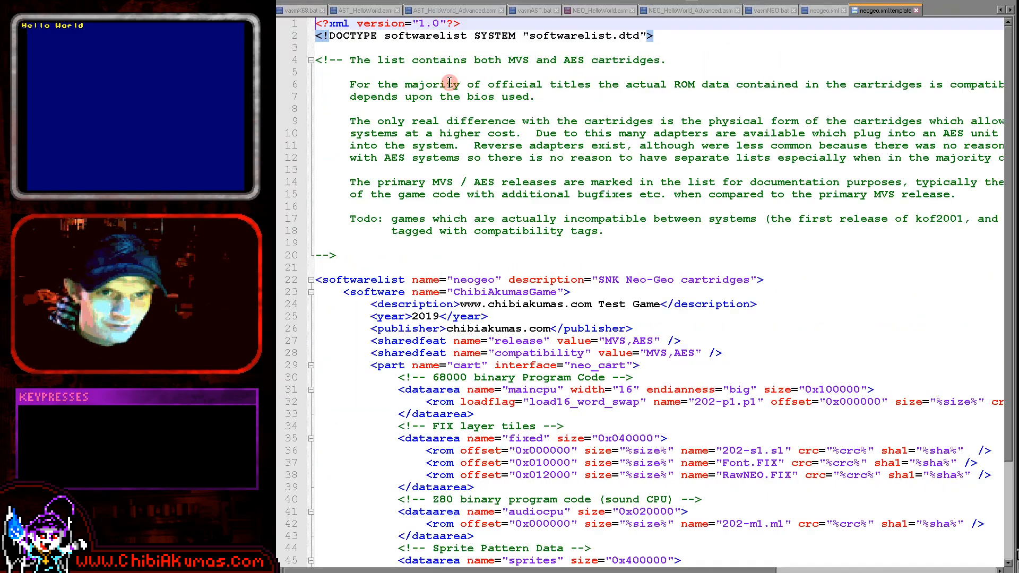
Scroll through the neogeo.xml template, then switch to the NEO_HelloWorld.asm source
scroll("down", 3)
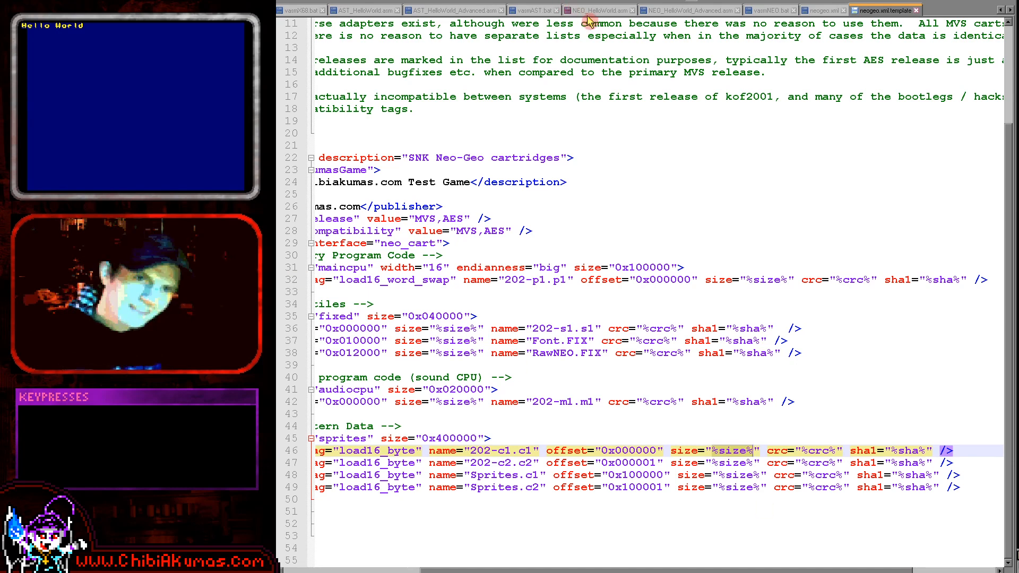
left_click(595, 9)
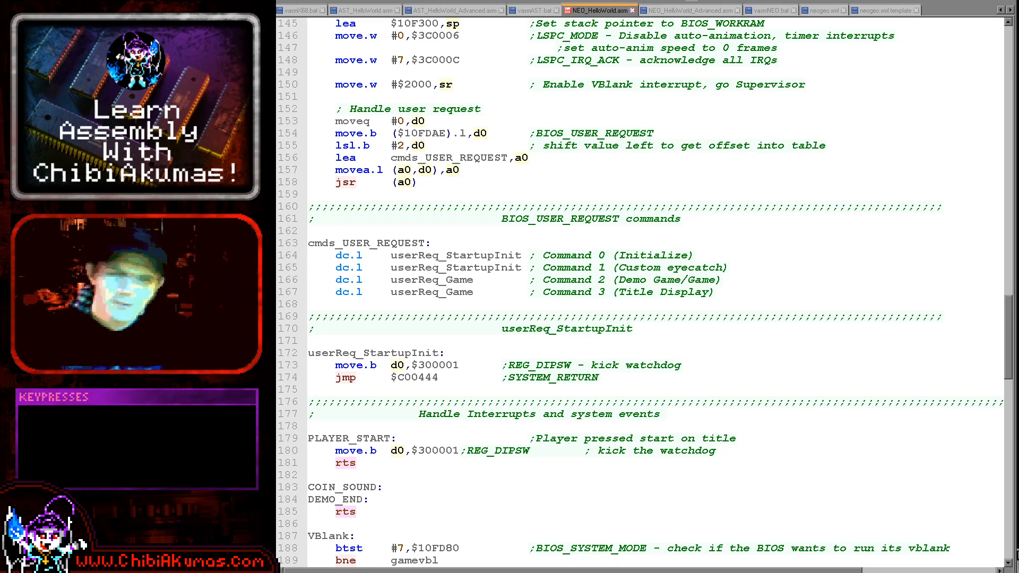
Highlight the Monitor_MemDump call in NEO_HelloWorld_Advanced.asm, then build and run it in MAME
left_click(702, 10)
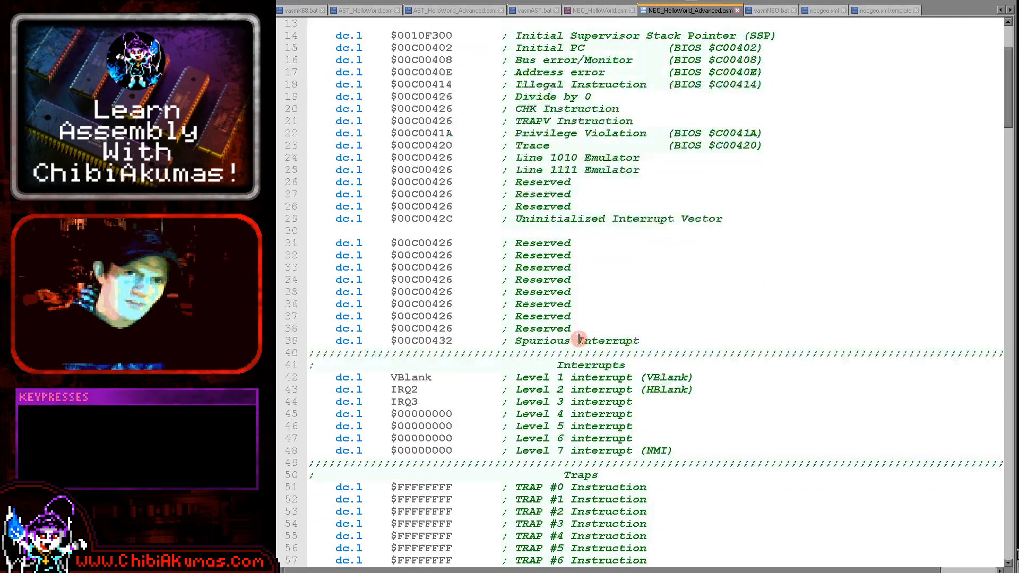
scroll("down", 3)
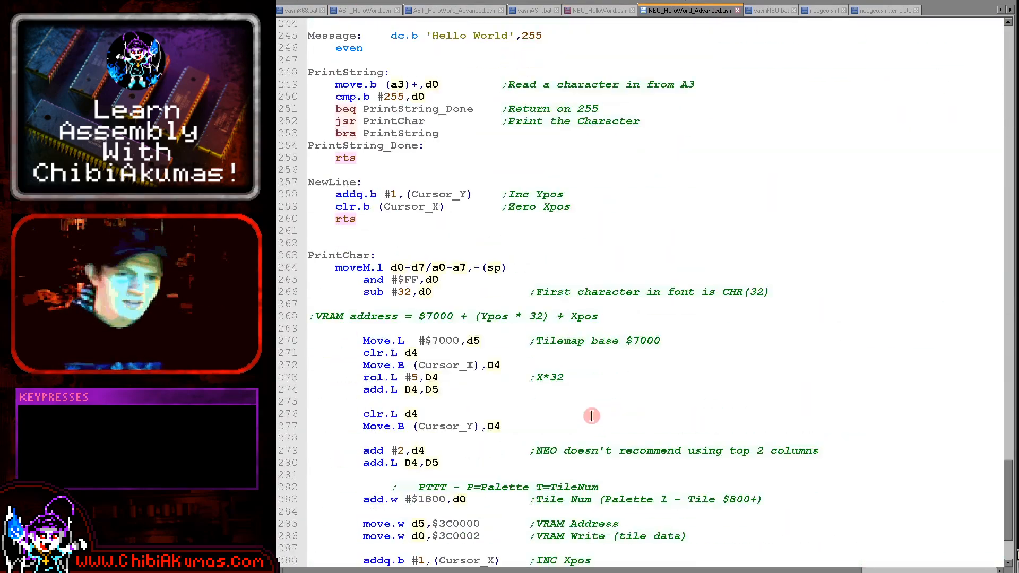
scroll("down", 3)
type("dc.w $6")
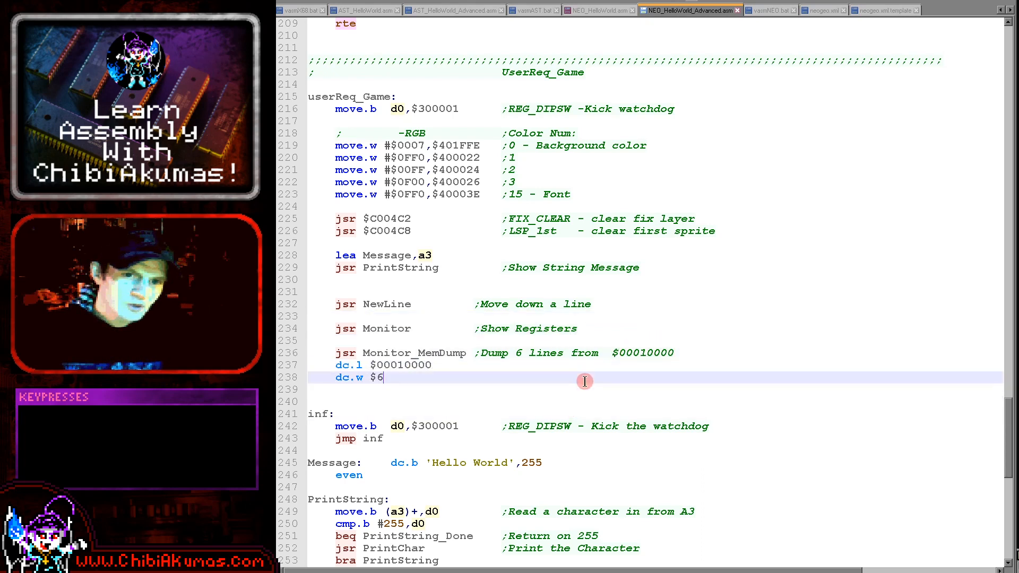
left_click_drag(585, 380, 616, 353)
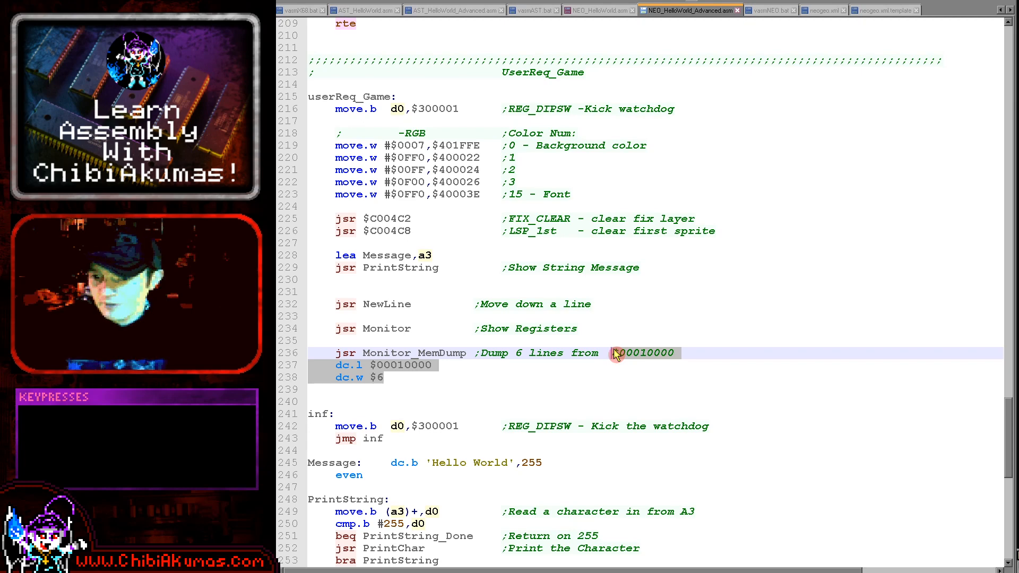
scroll("down", 3)
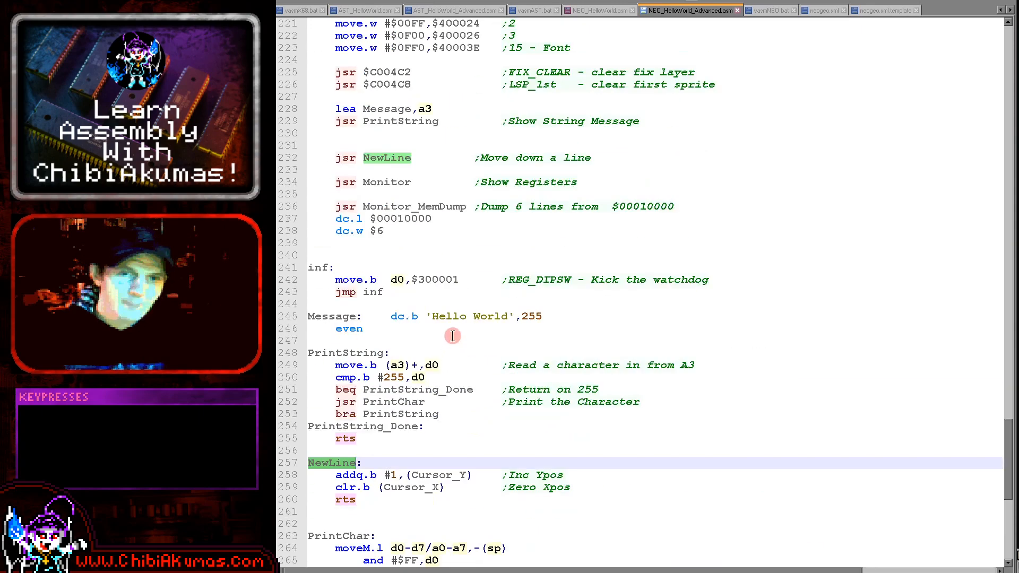
key("F6")
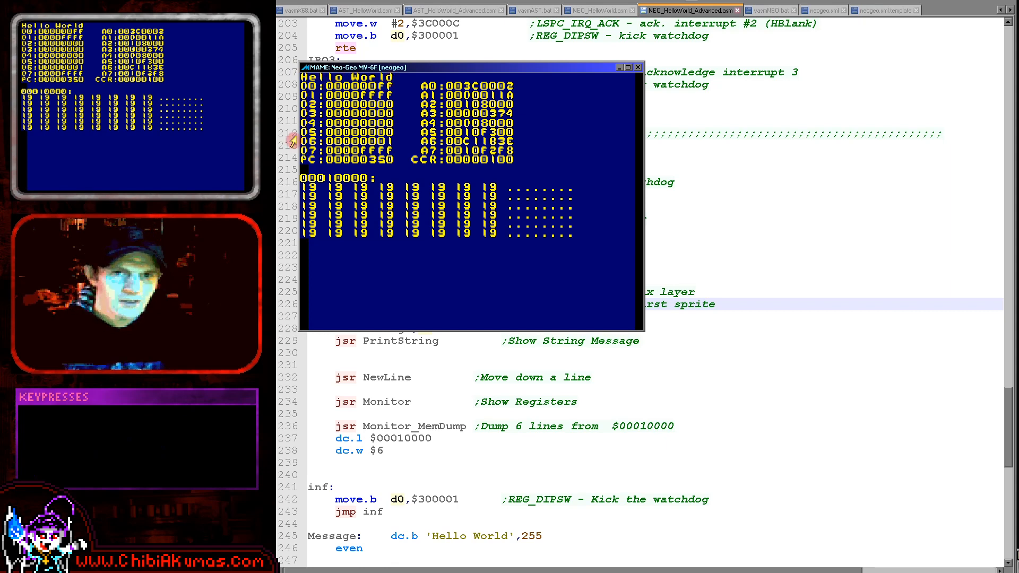
mouse_move(439, 165)
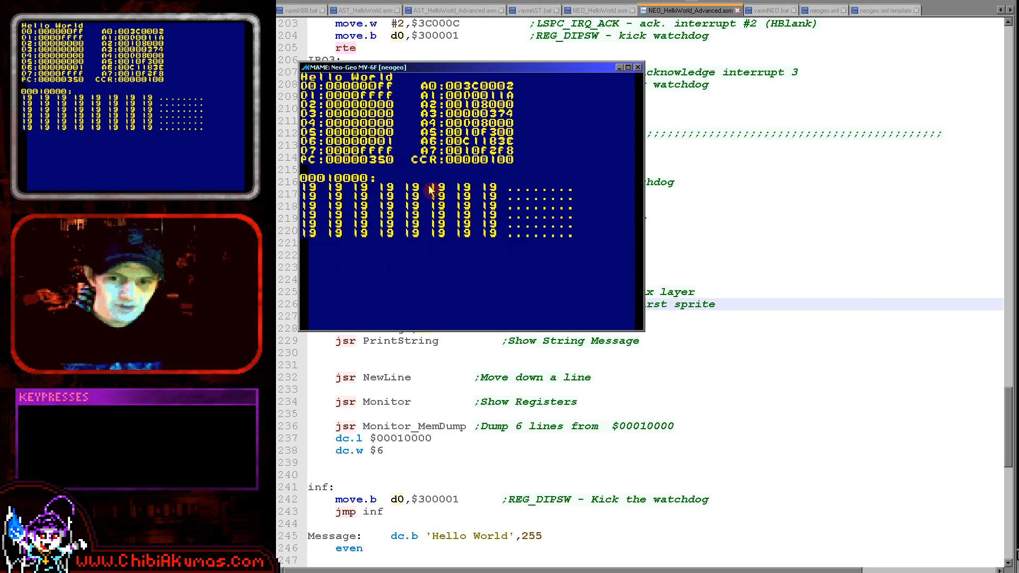
mouse_move(524, 185)
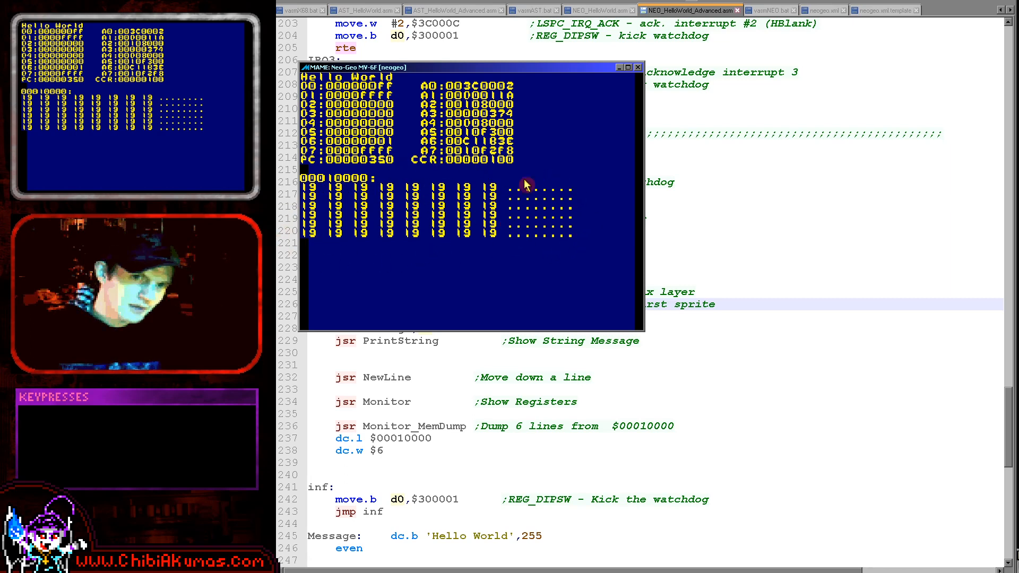
mouse_move(565, 184)
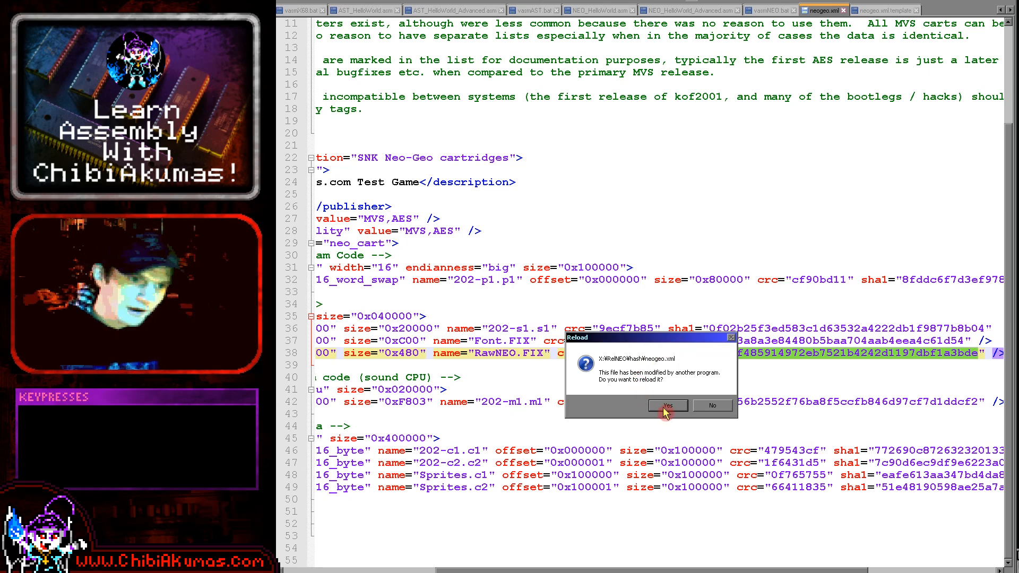
Accept reloading neogeo.xml with crc 1cb453c5 for 202-p1.p1, then rebuild with Ctrl+1
left_click(668, 405)
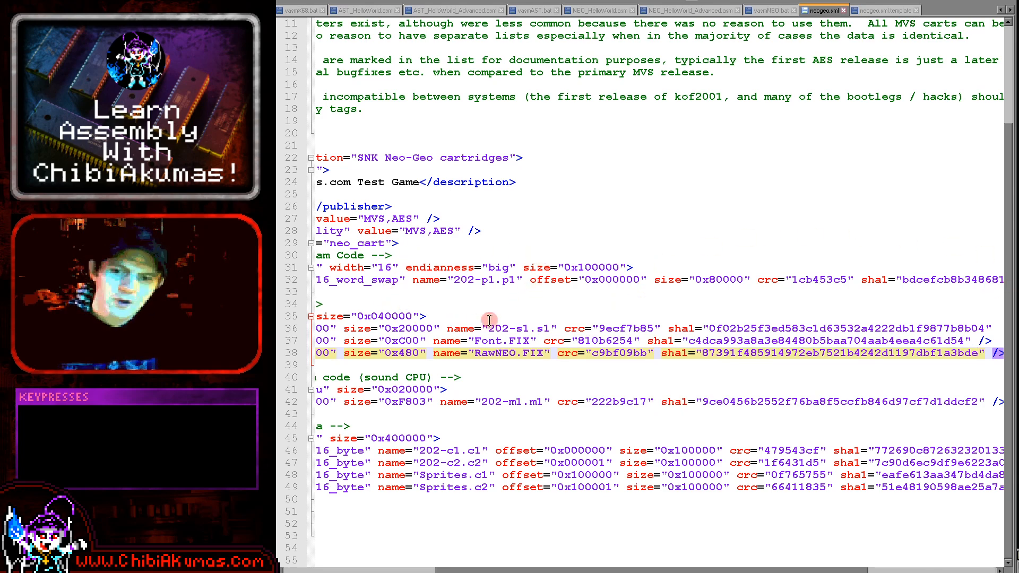
key("ctrl+1")
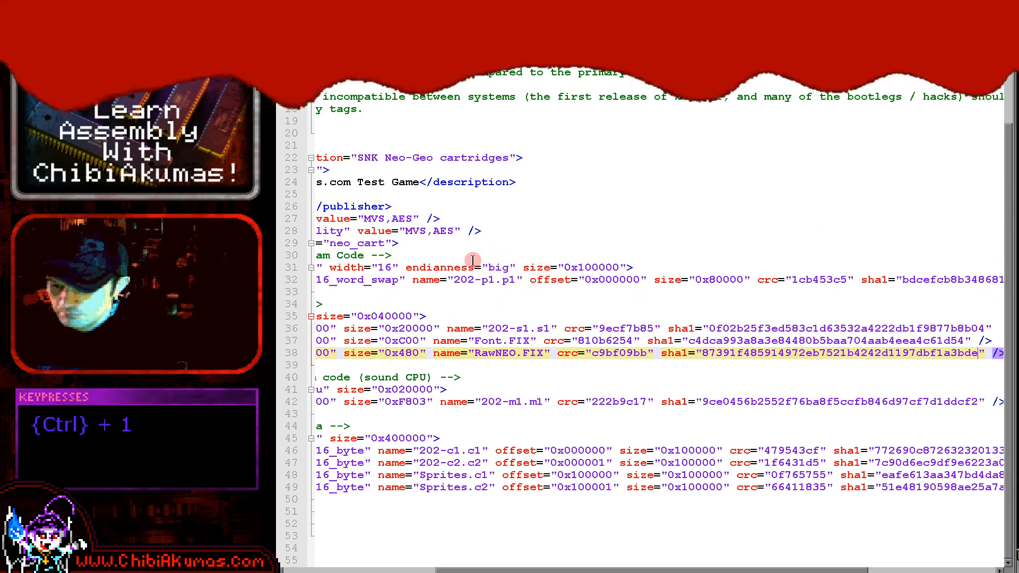